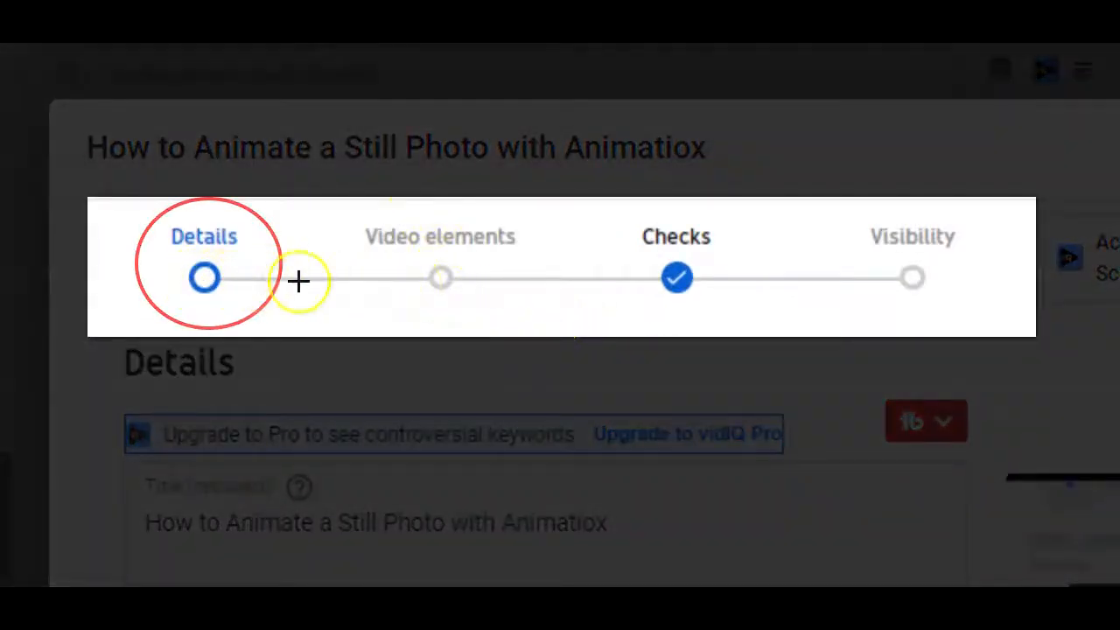
{"action": "mouse_move", "coordinate": [919, 264]}
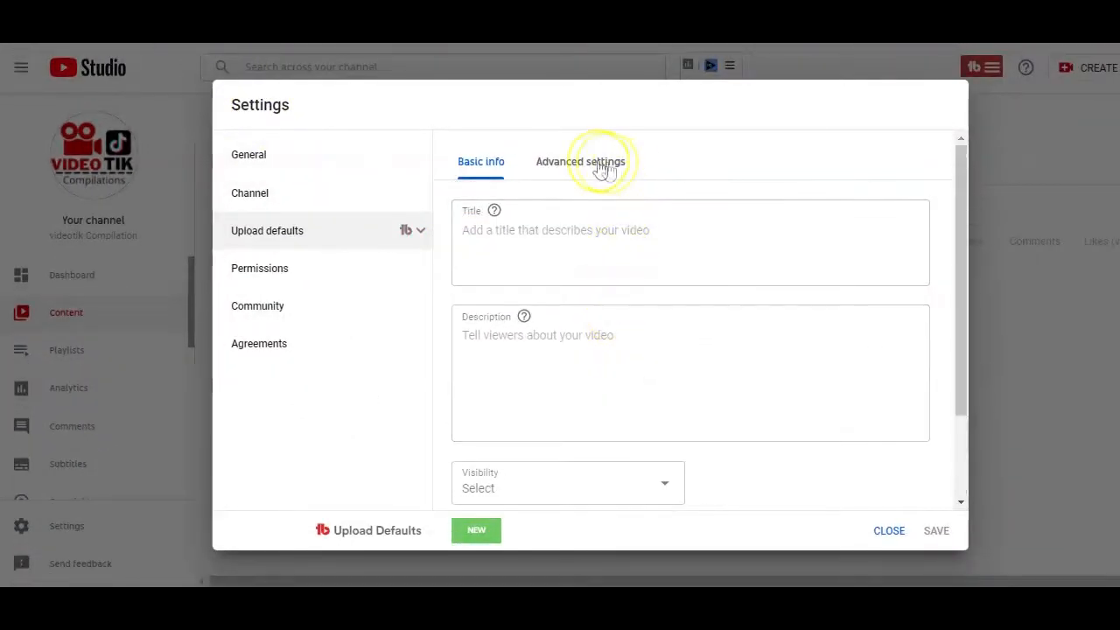
Review the Advanced settings of the upload defaults and scroll through the saved default description
{"action": "left_click", "coordinate": [581, 161]}
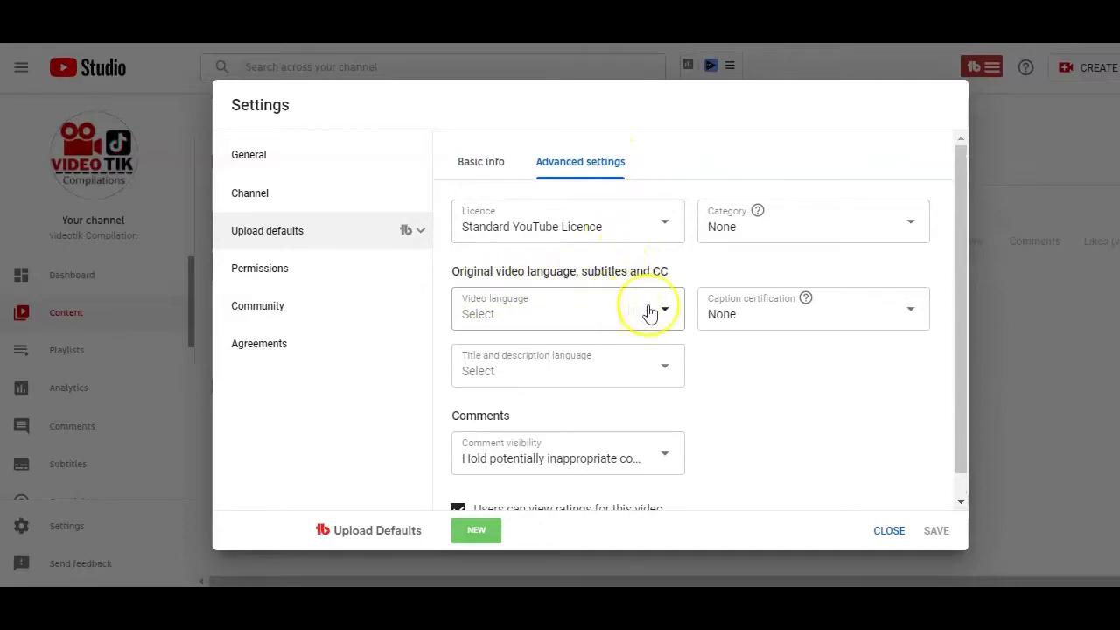
{"action": "mouse_move", "coordinate": [560, 417]}
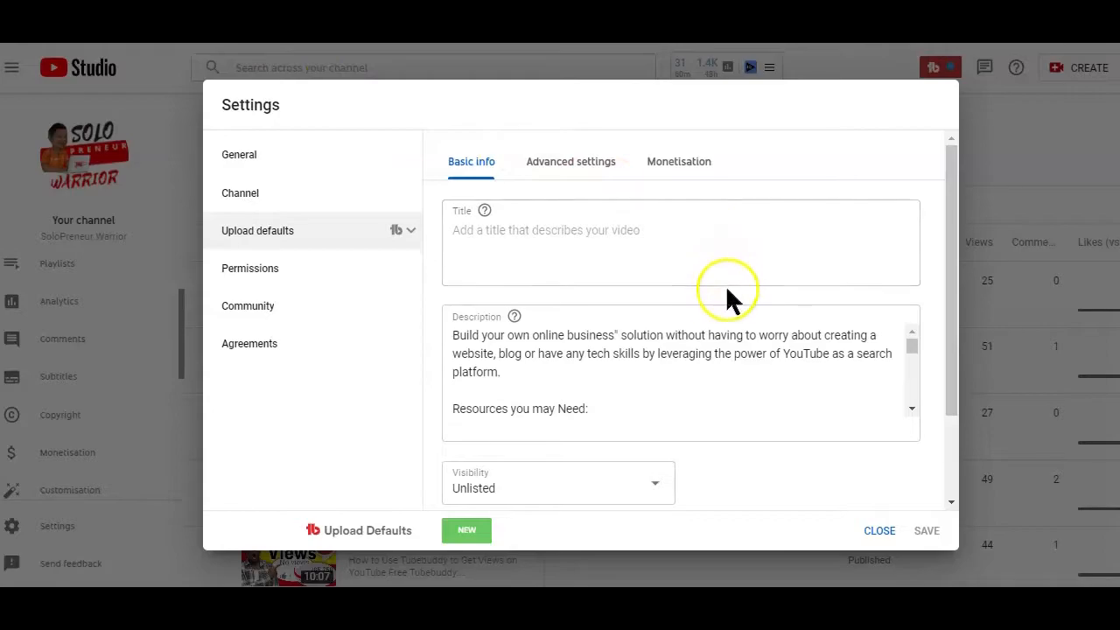
{"action": "scroll", "scroll_direction": "down", "scroll_amount": 3}
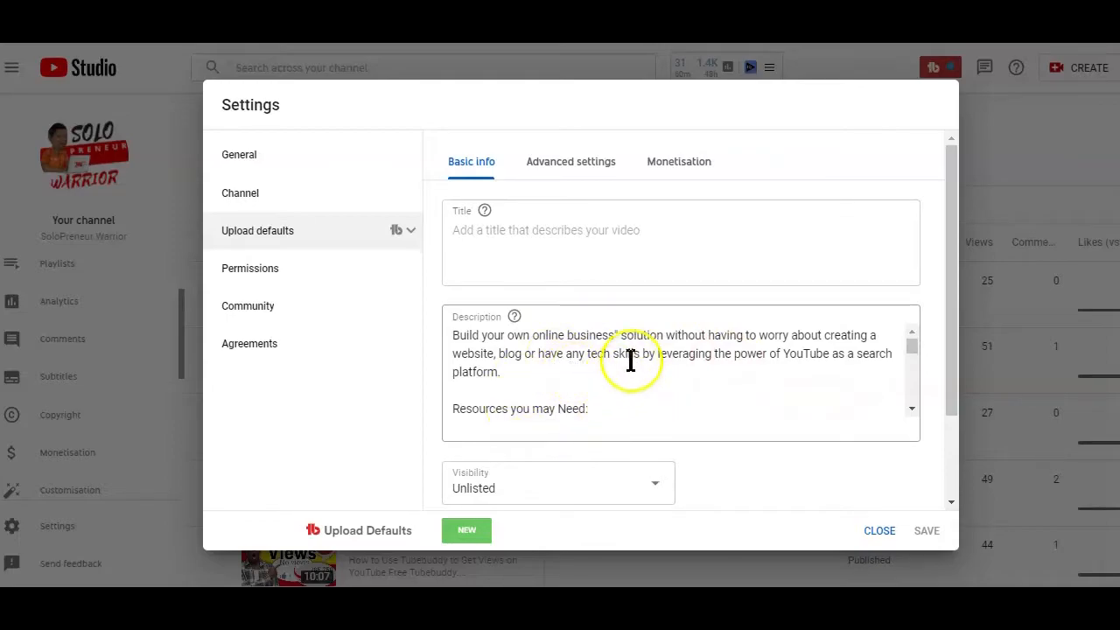
{"action": "scroll", "scroll_direction": "down", "scroll_amount": 3}
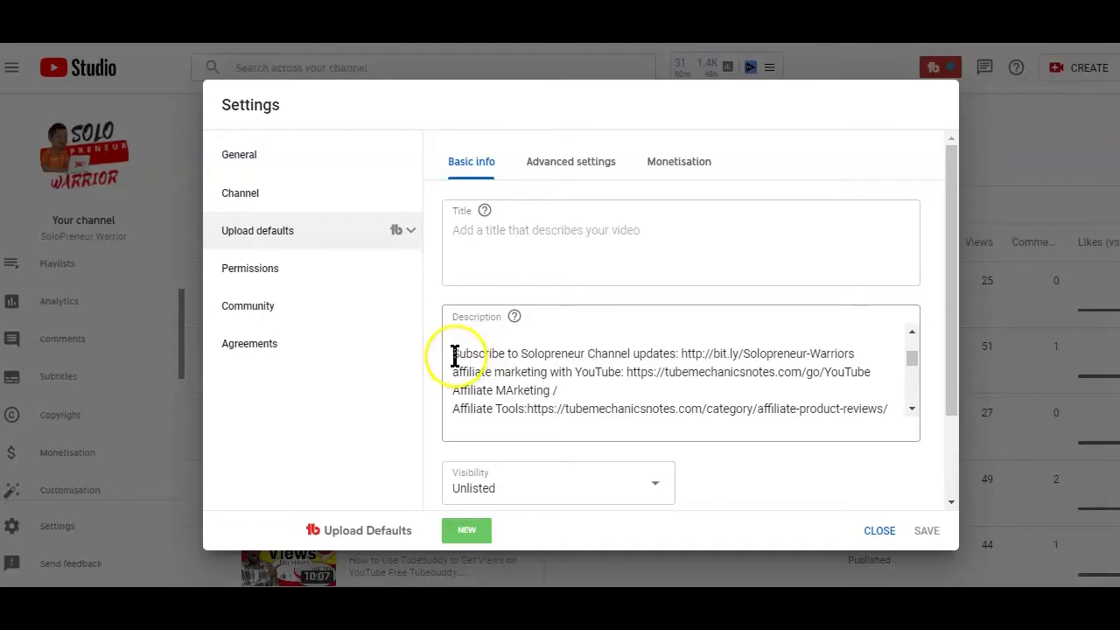
{"action": "scroll", "scroll_direction": "down", "scroll_amount": 3}
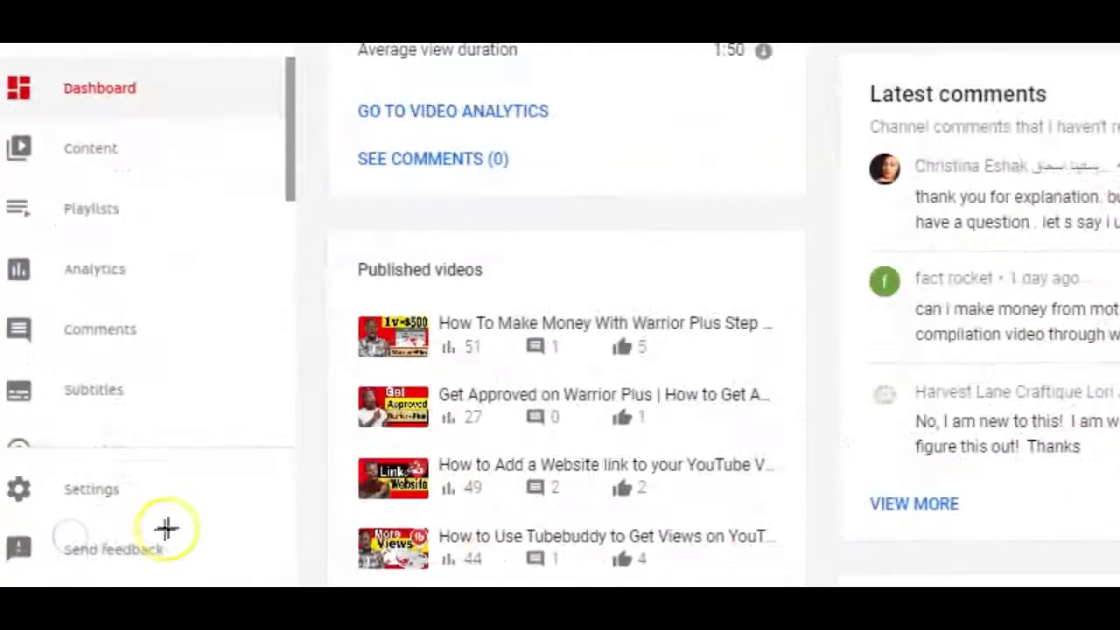
Open the channel Settings from the dashboard sidebar
{"action": "scroll", "scroll_direction": "down", "scroll_amount": 3}
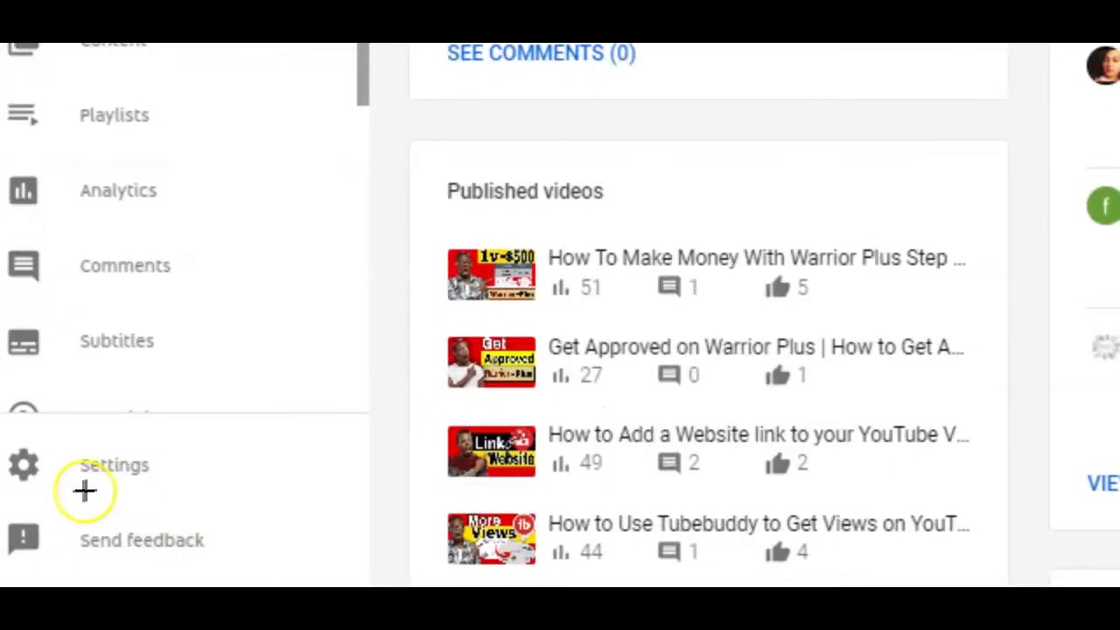
{"action": "left_click", "coordinate": [114, 465]}
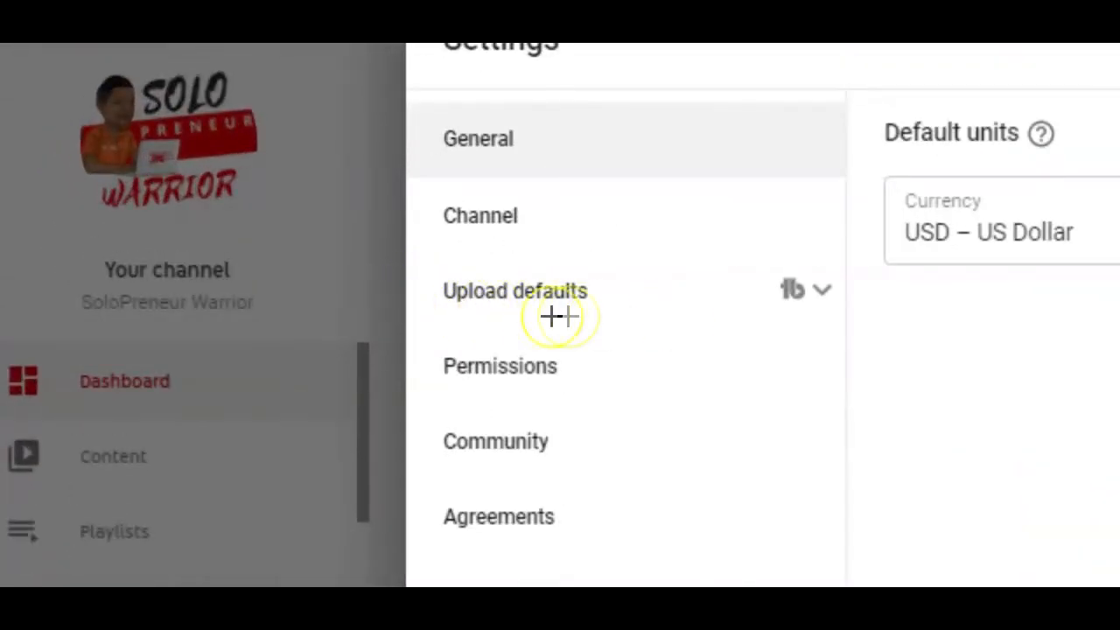
Review the upload defaults' Advanced and Monetisation options, returning to Basic info
{"action": "left_click", "coordinate": [515, 291]}
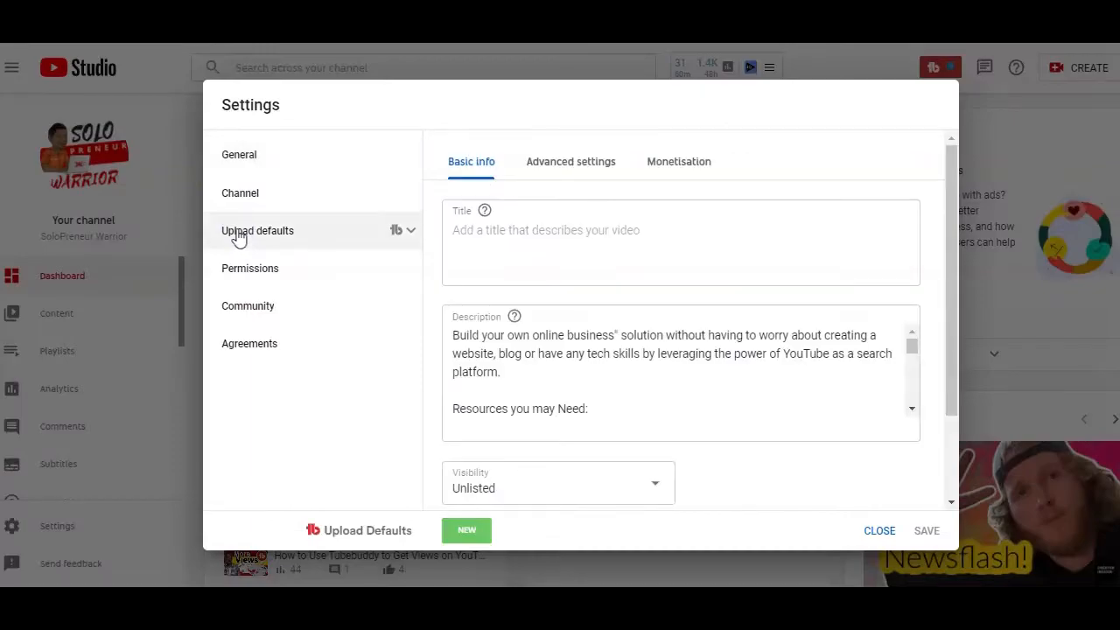
{"action": "mouse_move", "coordinate": [529, 172]}
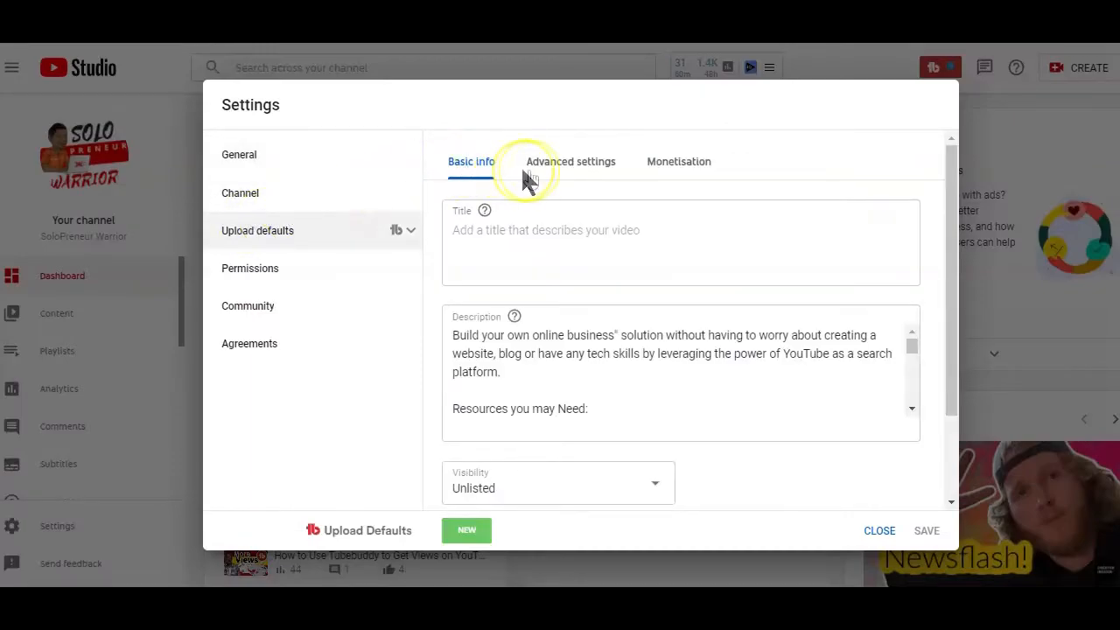
{"action": "left_click", "coordinate": [571, 162]}
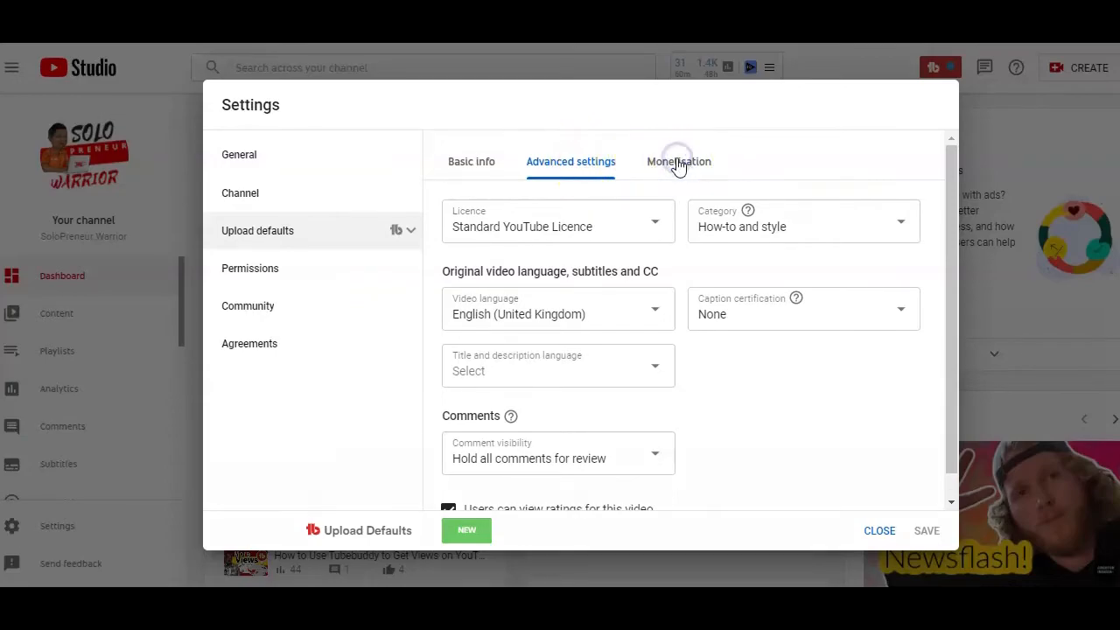
{"action": "left_click", "coordinate": [680, 161]}
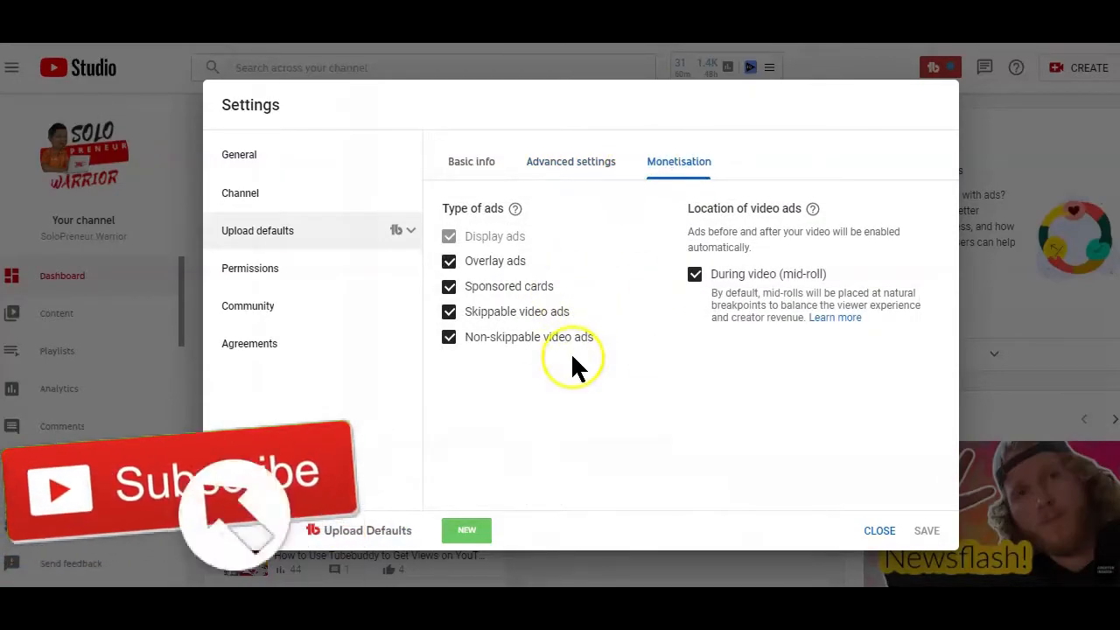
{"action": "left_click", "coordinate": [471, 161]}
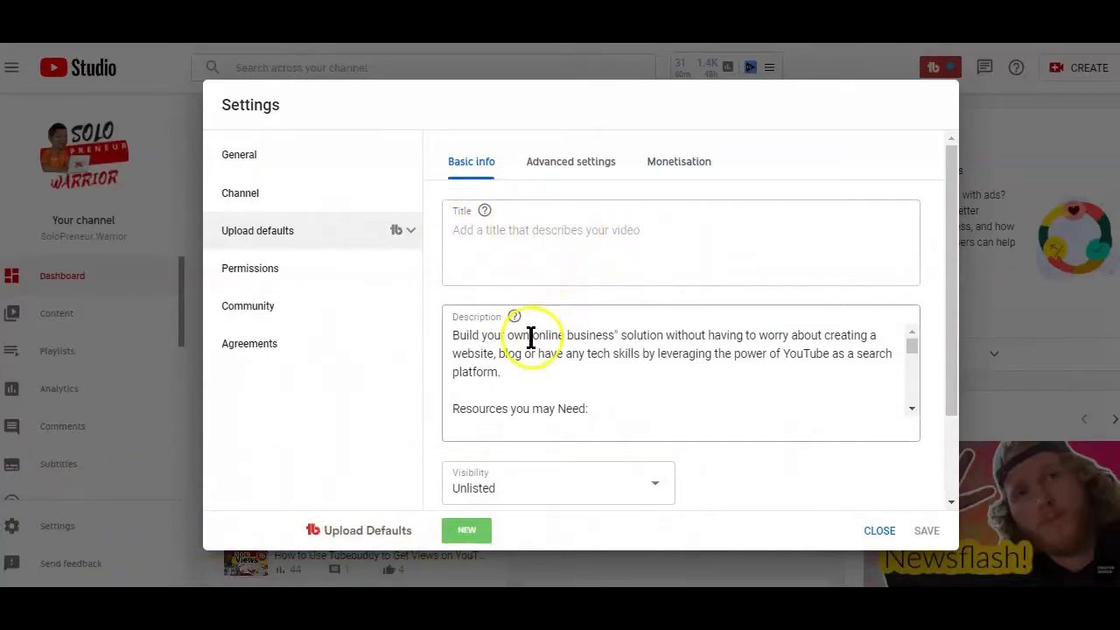
{"action": "scroll", "scroll_direction": "down", "scroll_amount": 3}
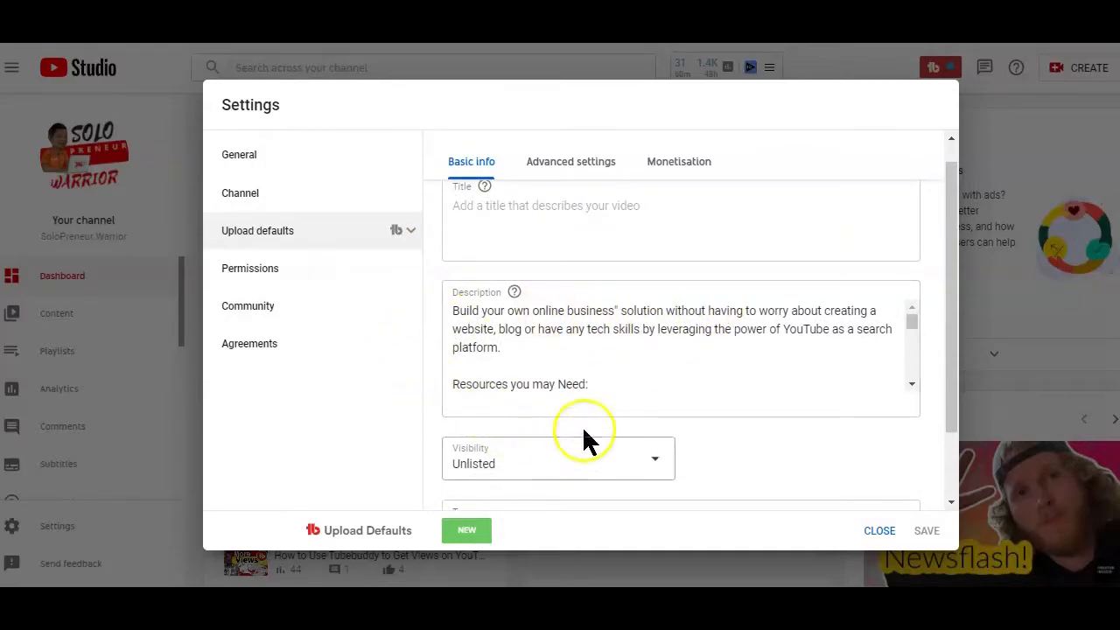
{"action": "scroll", "scroll_direction": "down", "scroll_amount": 3}
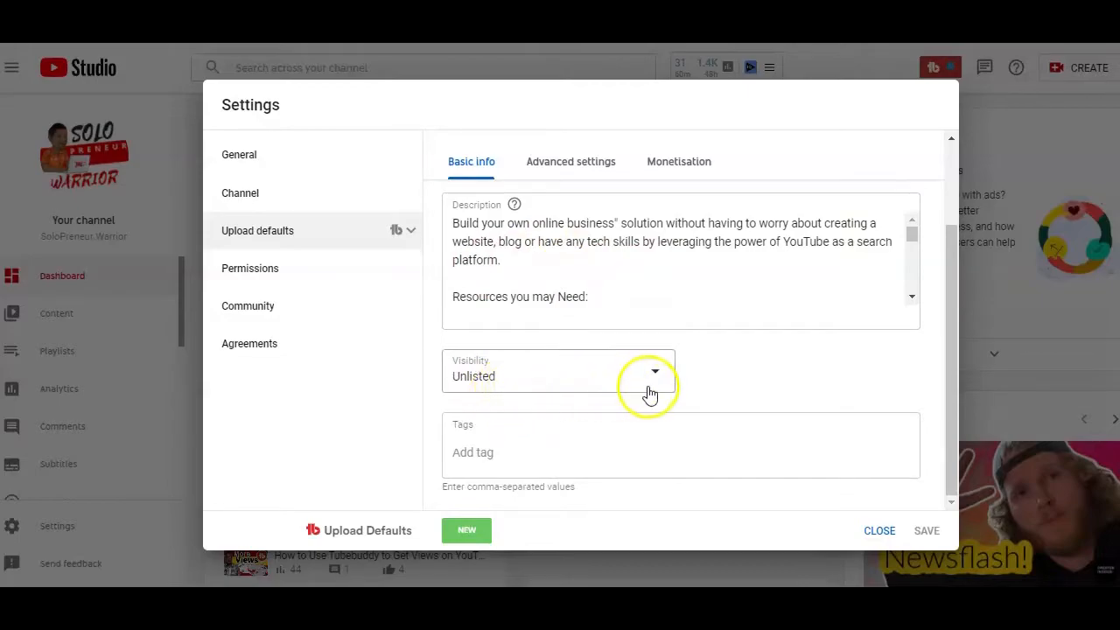
{"action": "mouse_move", "coordinate": [709, 448]}
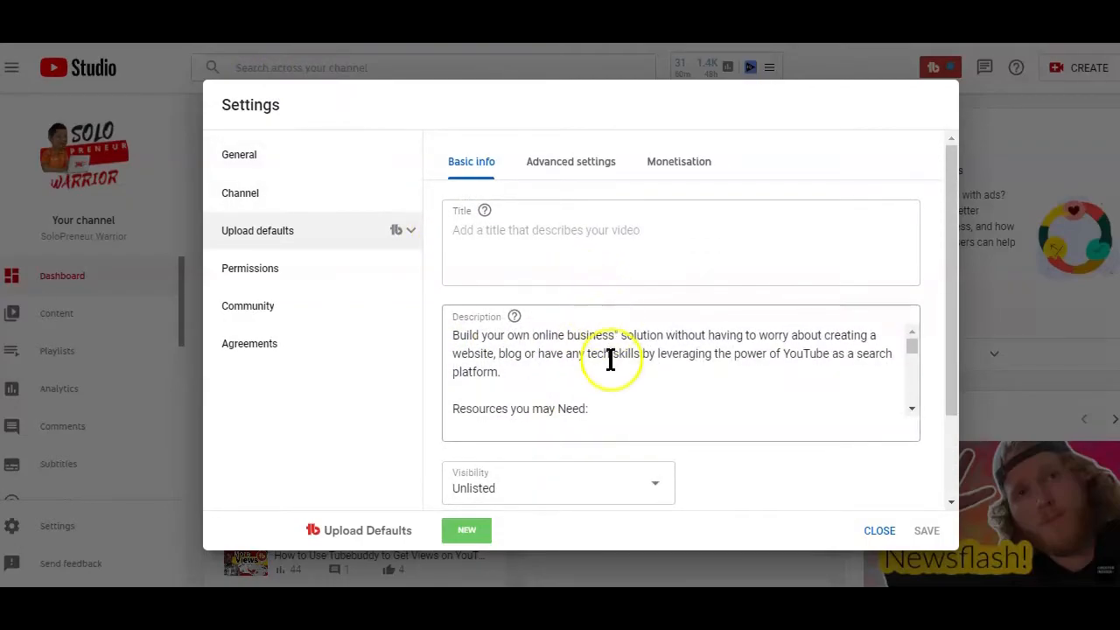
{"action": "scroll", "scroll_direction": "down", "scroll_amount": 3}
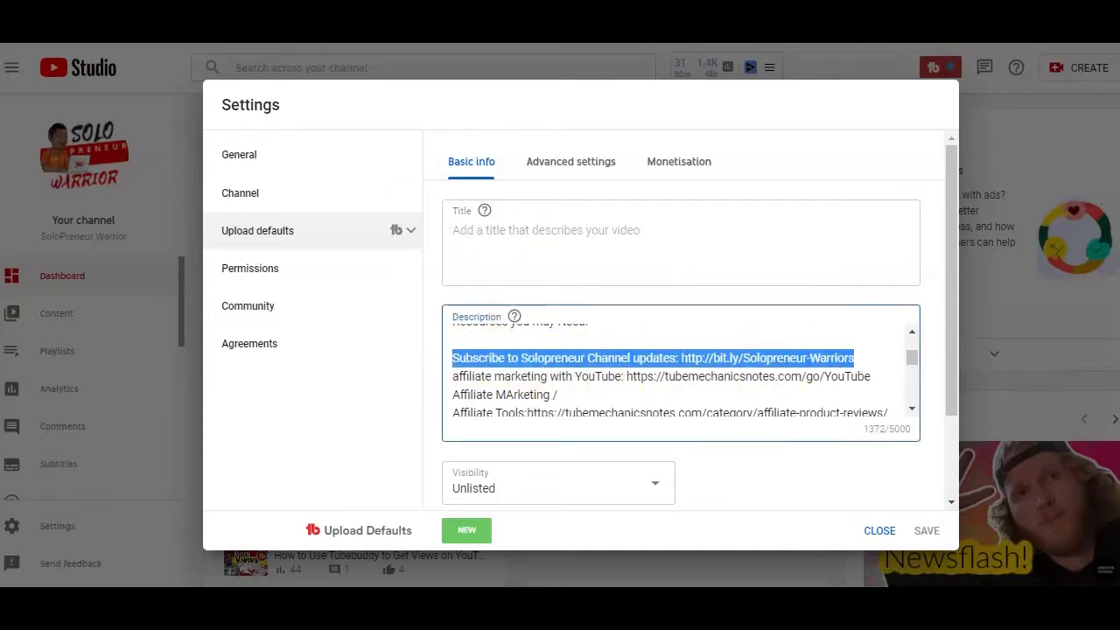
{"action": "mouse_move", "coordinate": [598, 388]}
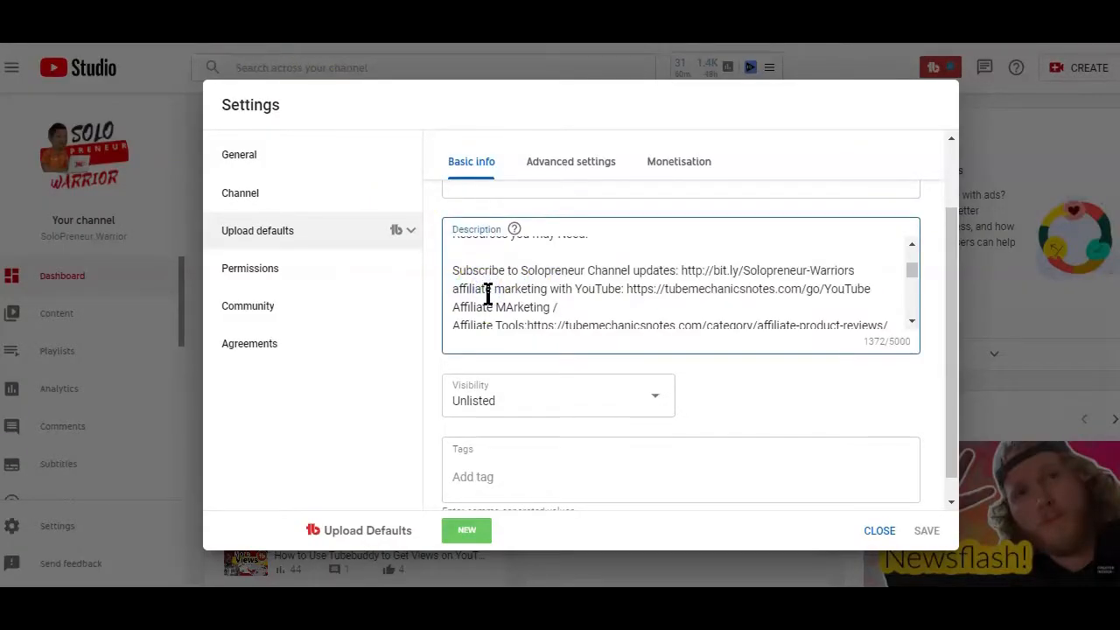
Keep Standard YouTube Licence and English (United Kingdom) as the default licence and language
{"action": "left_click", "coordinate": [570, 161]}
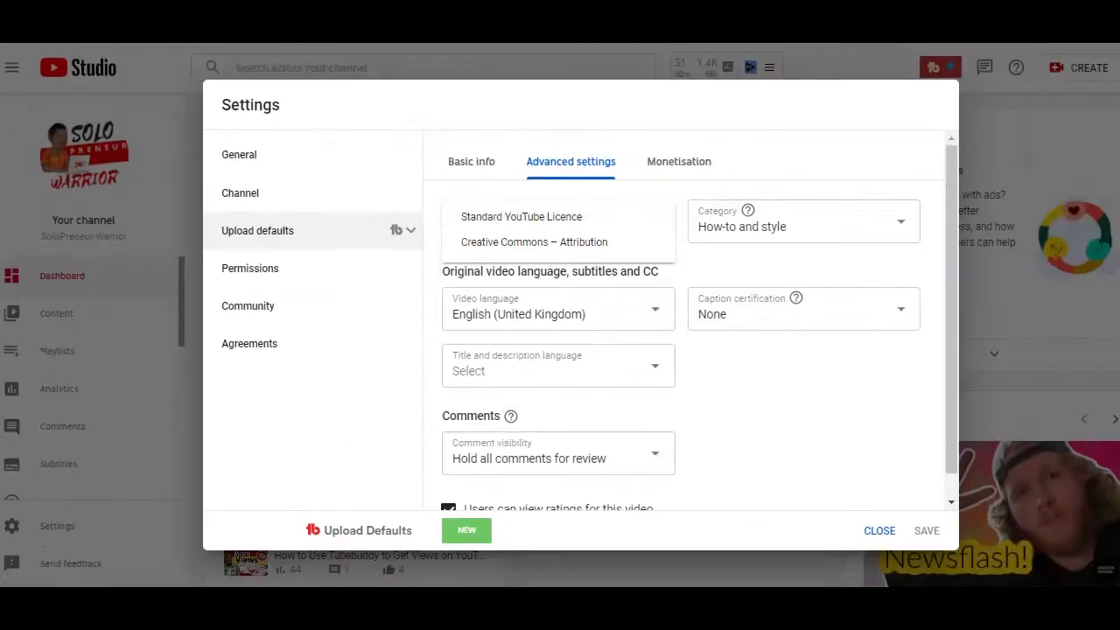
{"action": "left_click", "coordinate": [522, 217]}
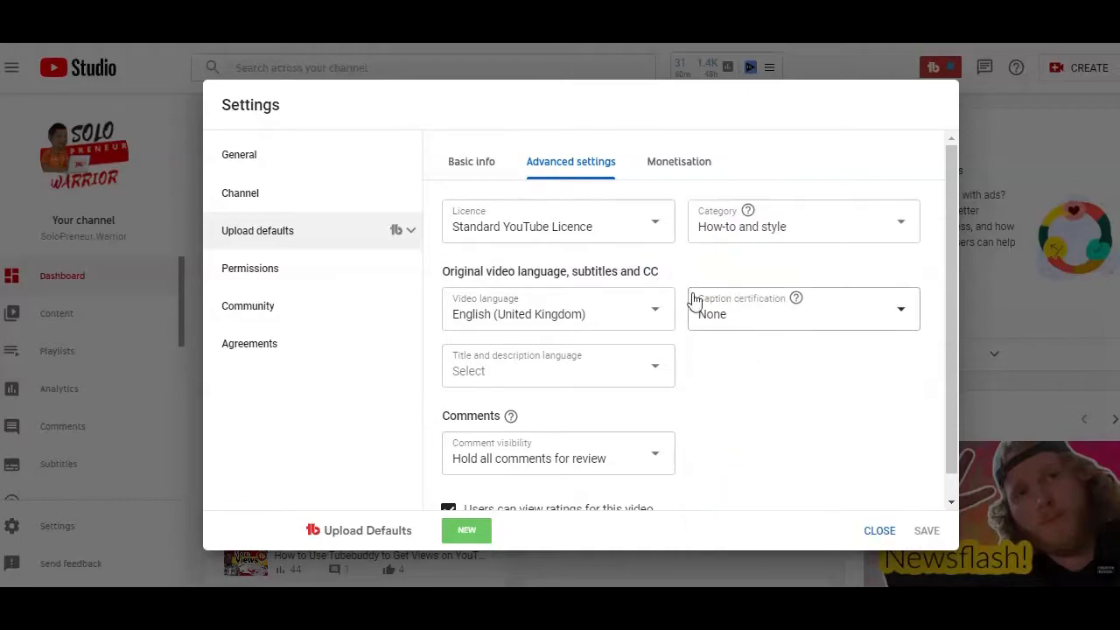
{"action": "left_click", "coordinate": [556, 313]}
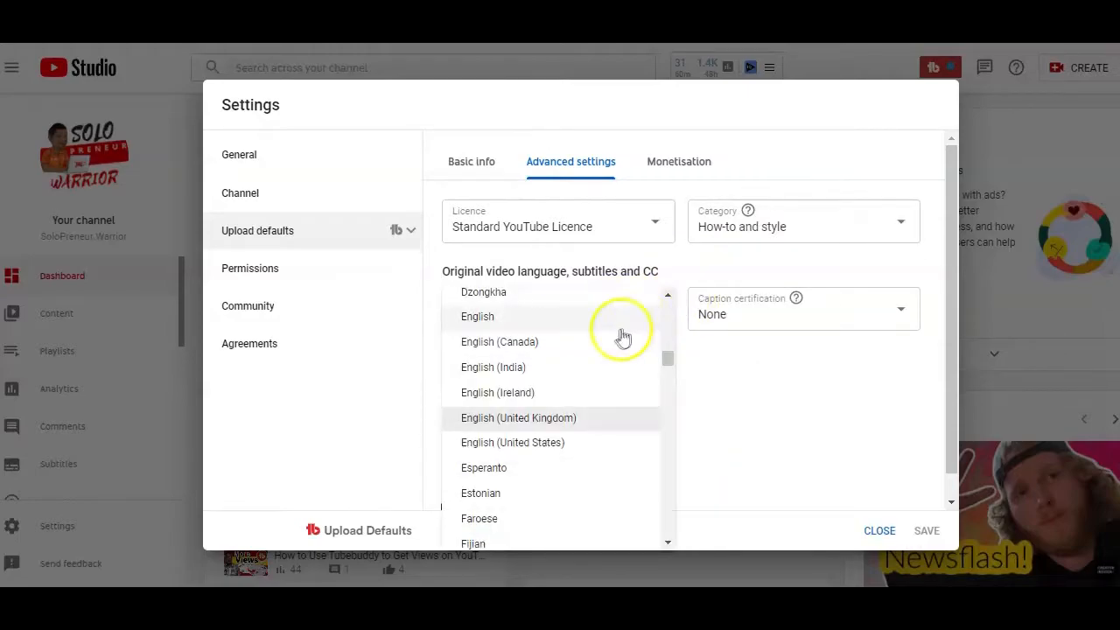
{"action": "left_click", "coordinate": [518, 416]}
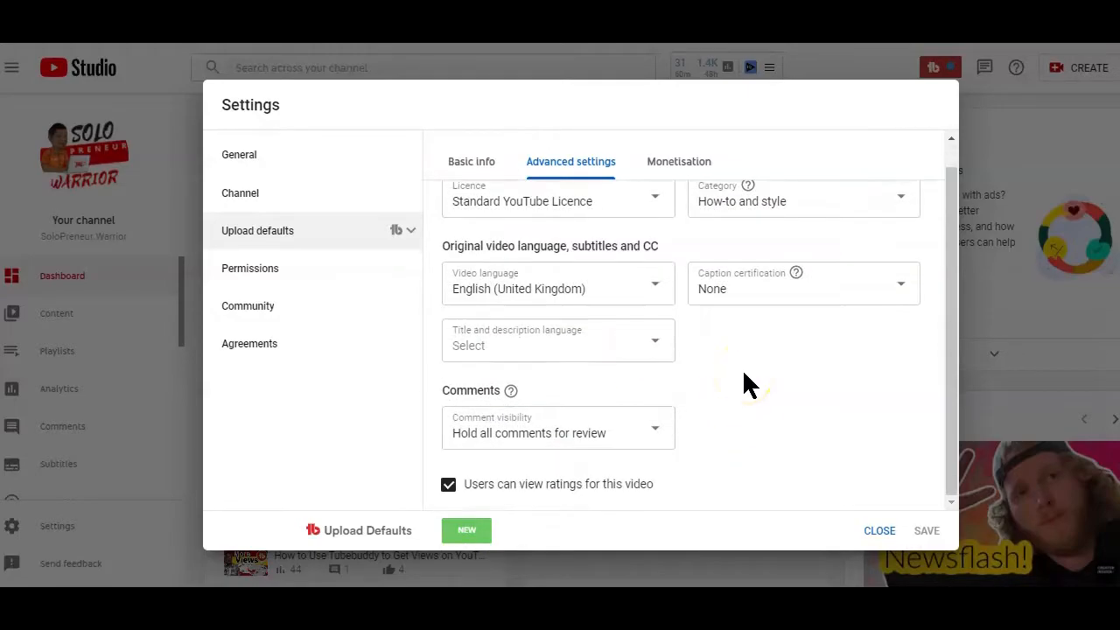
Set default comment visibility to 'Hold all comments for review'
{"action": "left_click", "coordinate": [557, 434]}
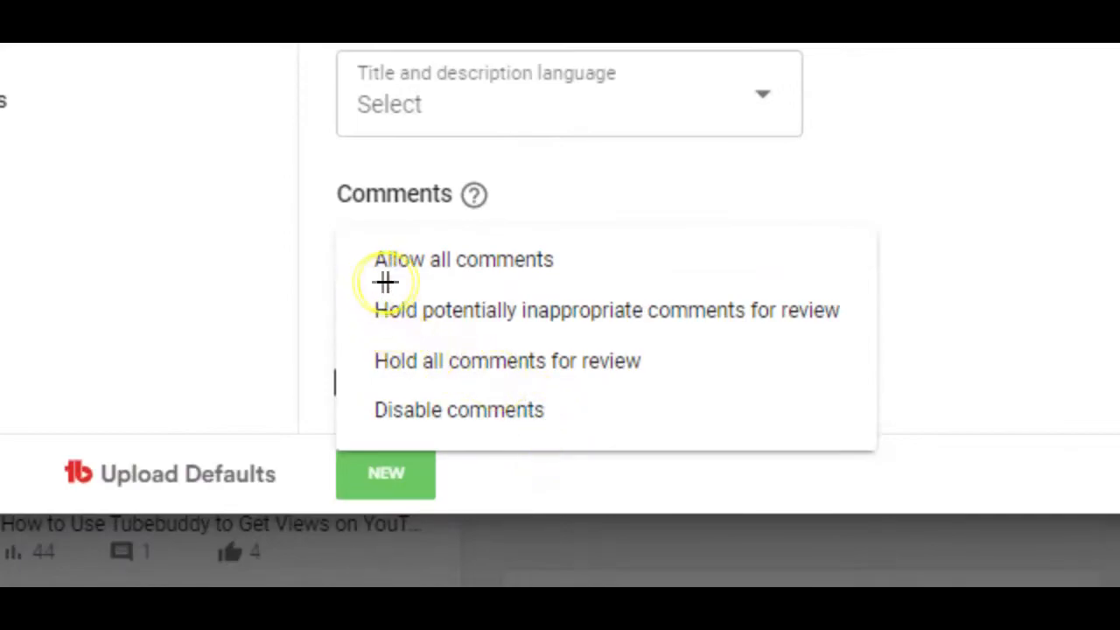
{"action": "mouse_move", "coordinate": [451, 368]}
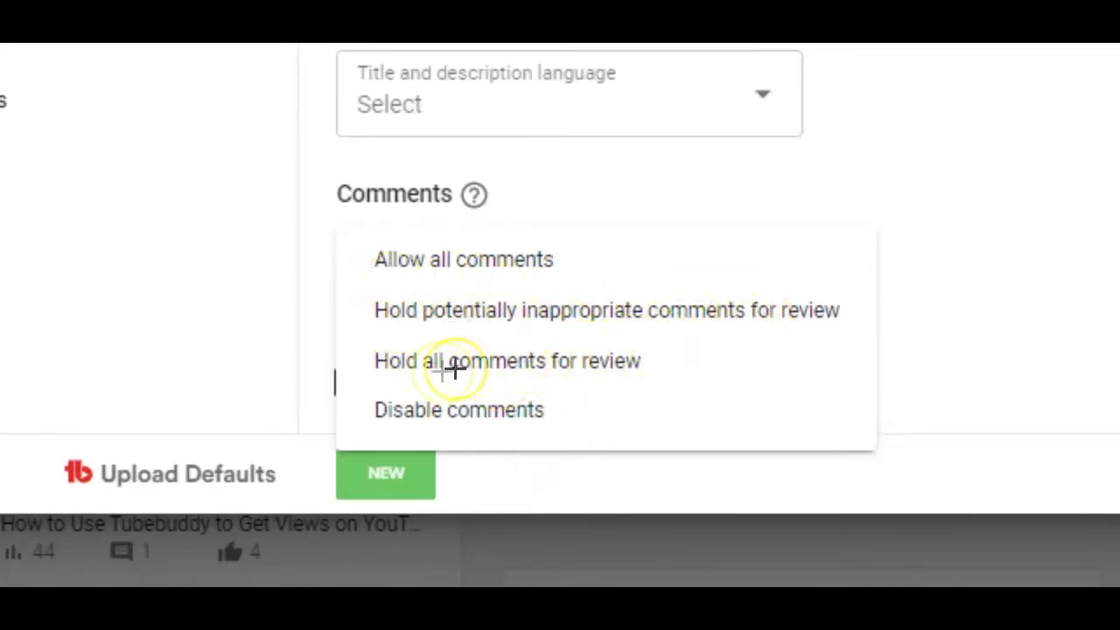
{"action": "mouse_move", "coordinate": [419, 427]}
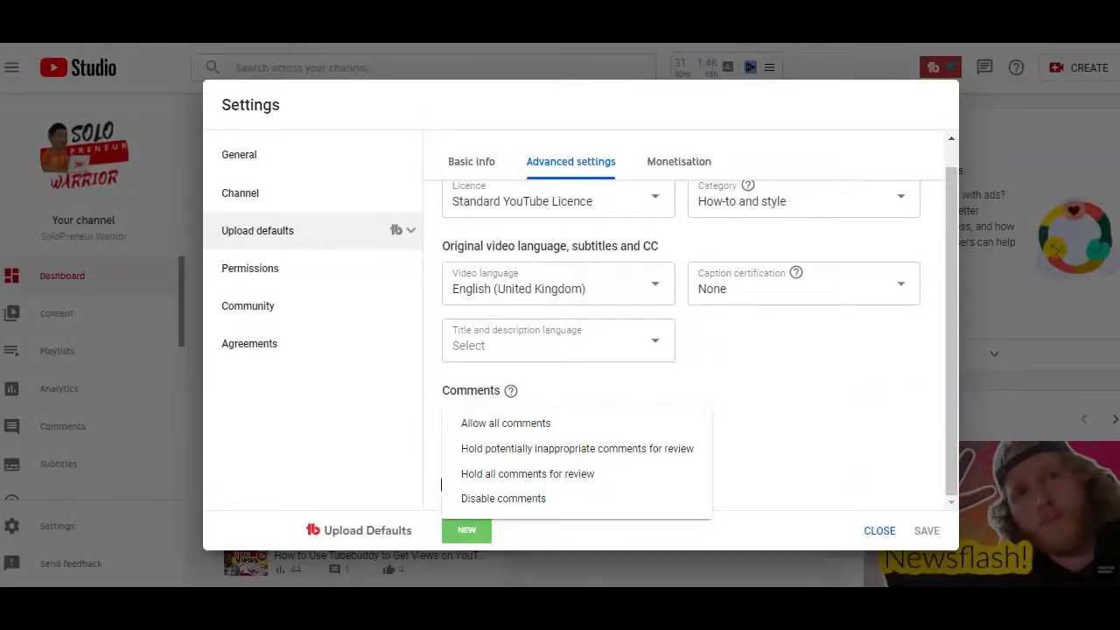
{"action": "mouse_move", "coordinate": [539, 399]}
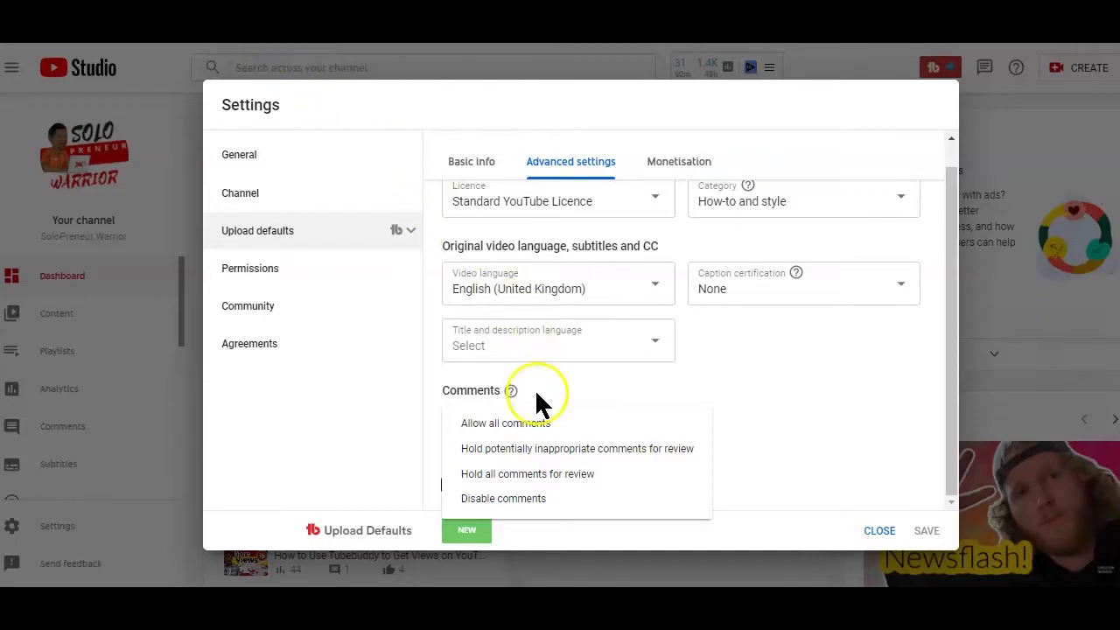
{"action": "left_click", "coordinate": [527, 473]}
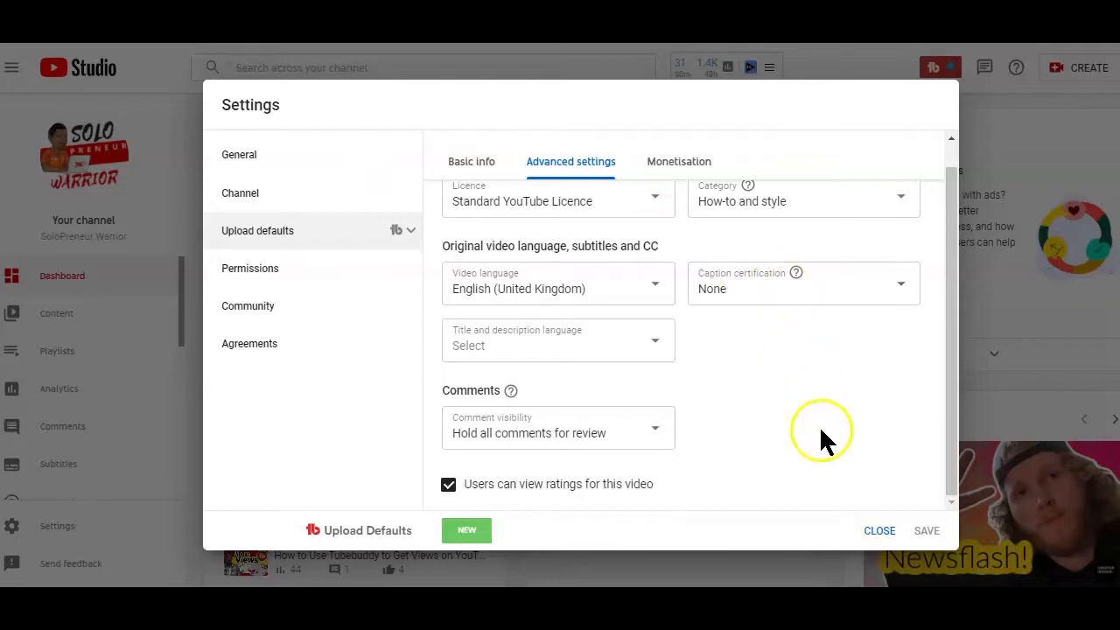
{"action": "mouse_move", "coordinate": [762, 297]}
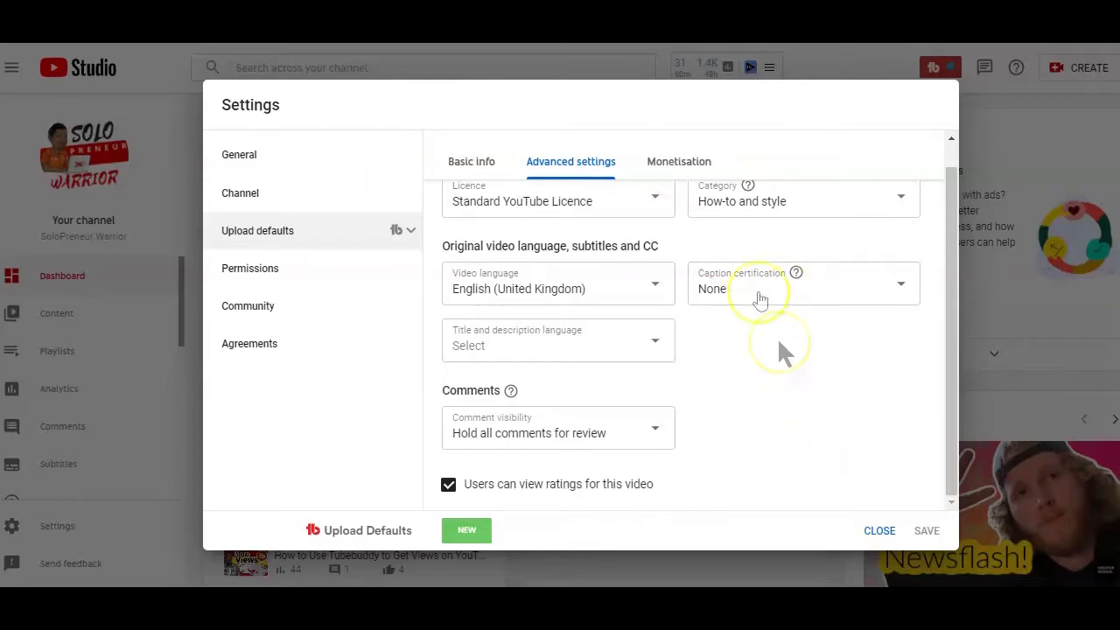
{"action": "left_click", "coordinate": [679, 161]}
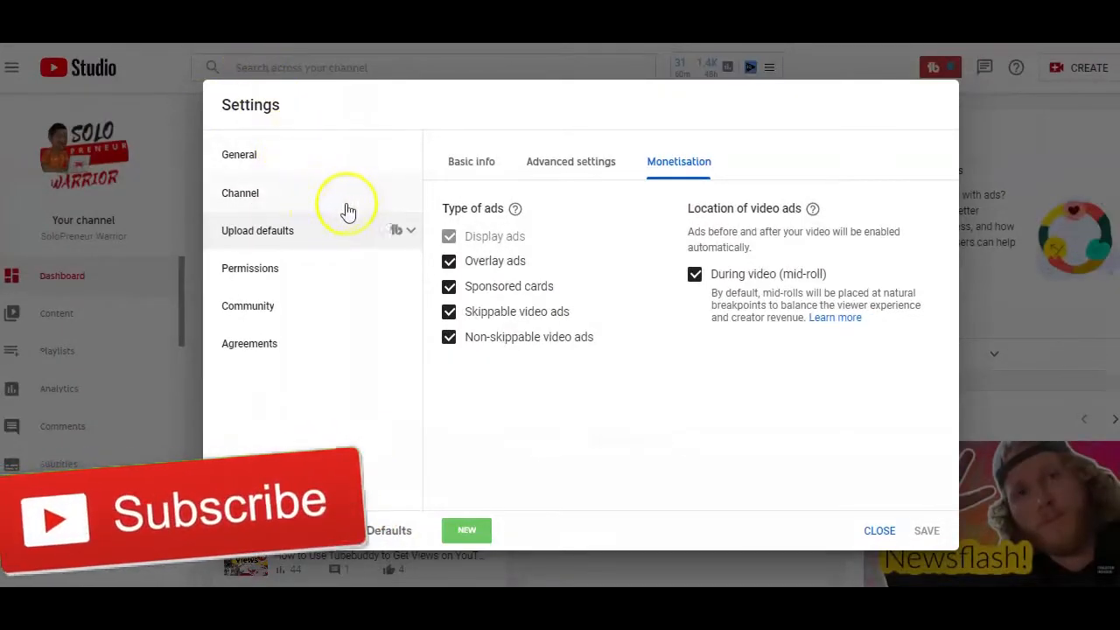
Return to the basic upload defaults and close the Settings window
{"action": "left_click", "coordinate": [471, 161]}
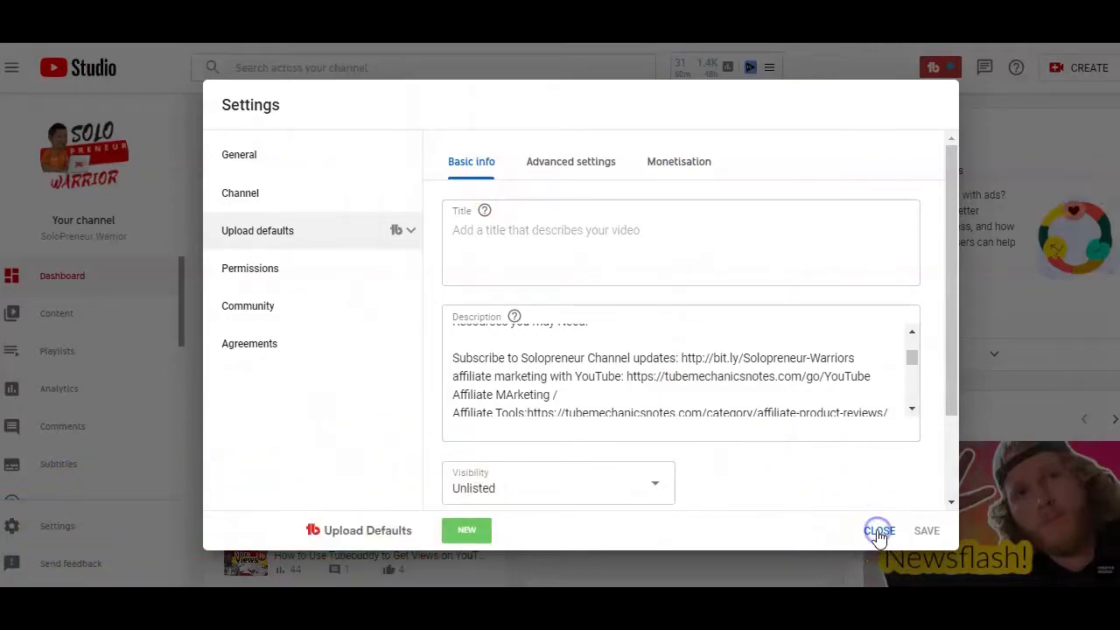
{"action": "left_click", "coordinate": [879, 531]}
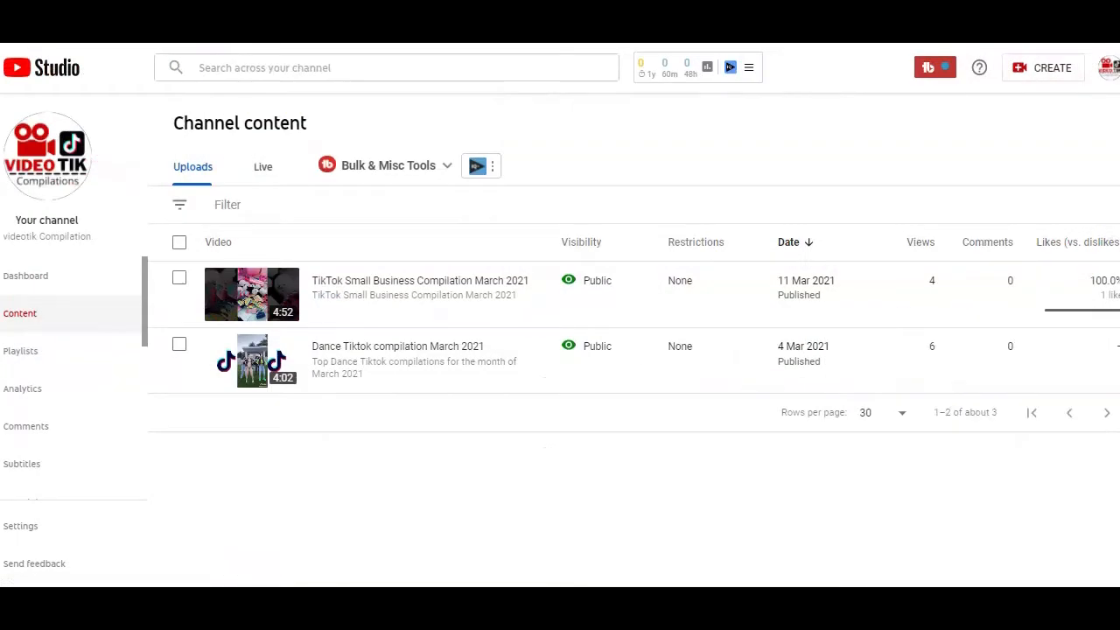
{"action": "mouse_move", "coordinate": [1050, 116]}
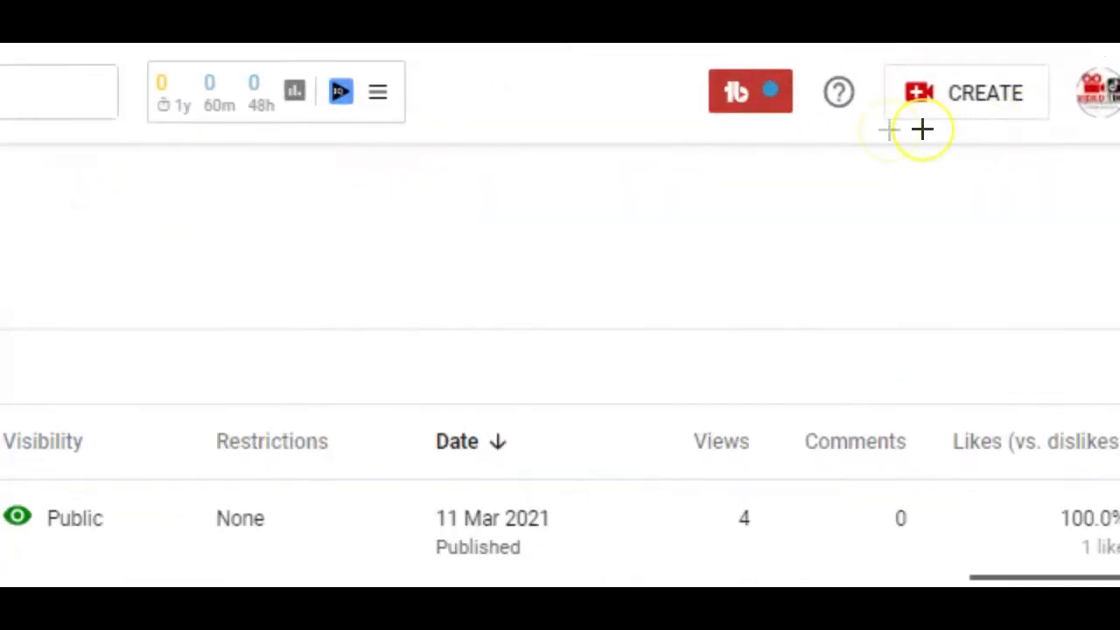
{"action": "mouse_move", "coordinate": [227, 54]}
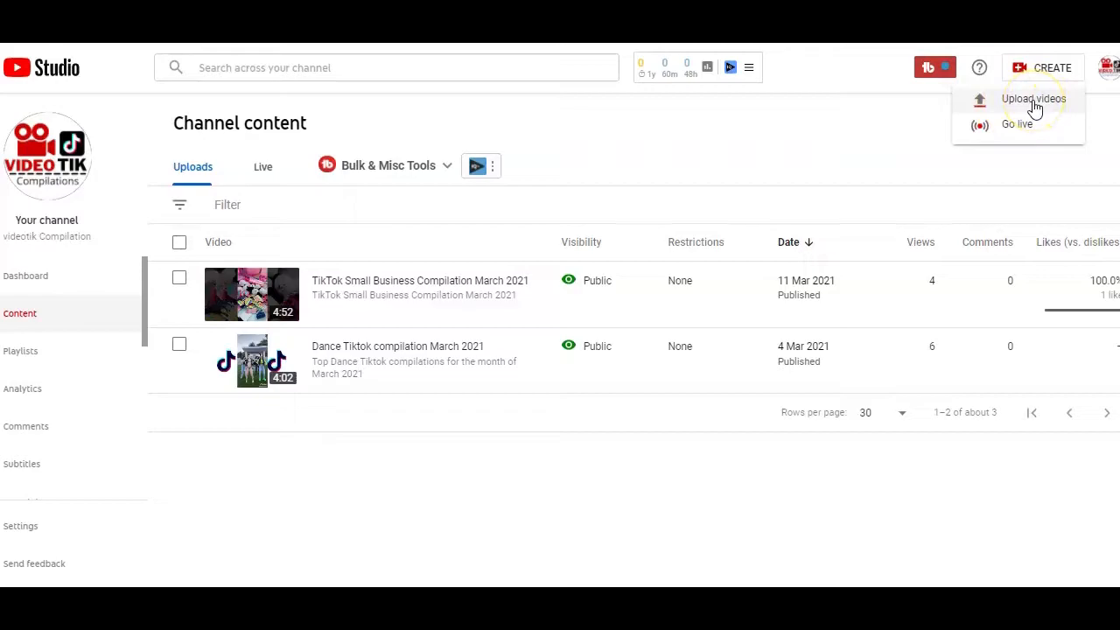
Start a new video upload from the Create menu
{"action": "left_click", "coordinate": [1032, 98]}
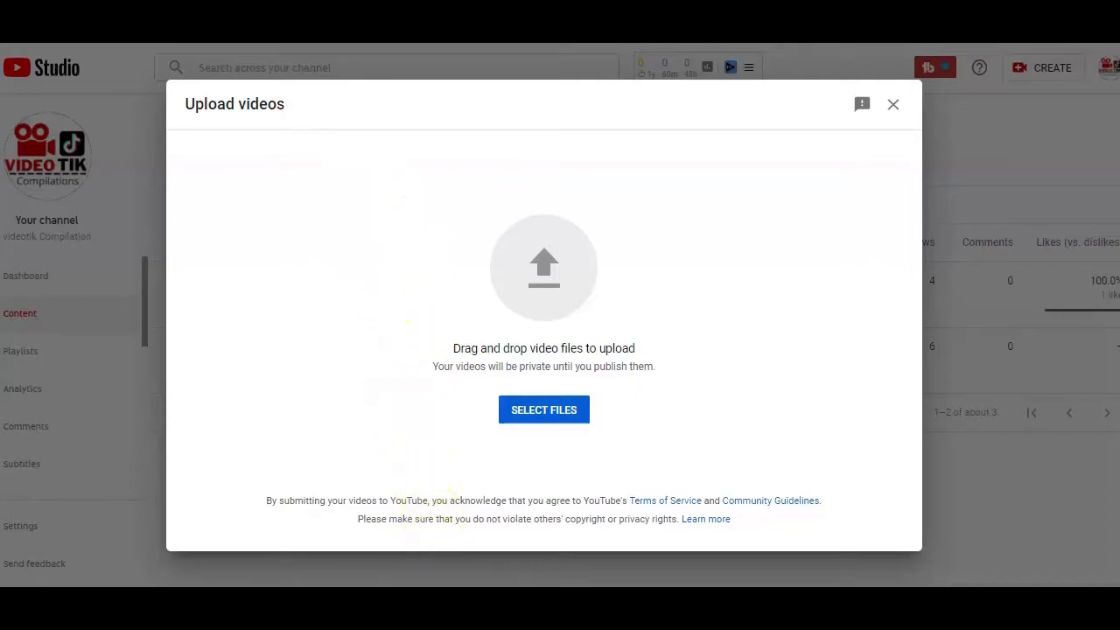
Upload the Animatiox video and add 'What the video is about here' at the top of its description
{"action": "left_click", "coordinate": [542, 410]}
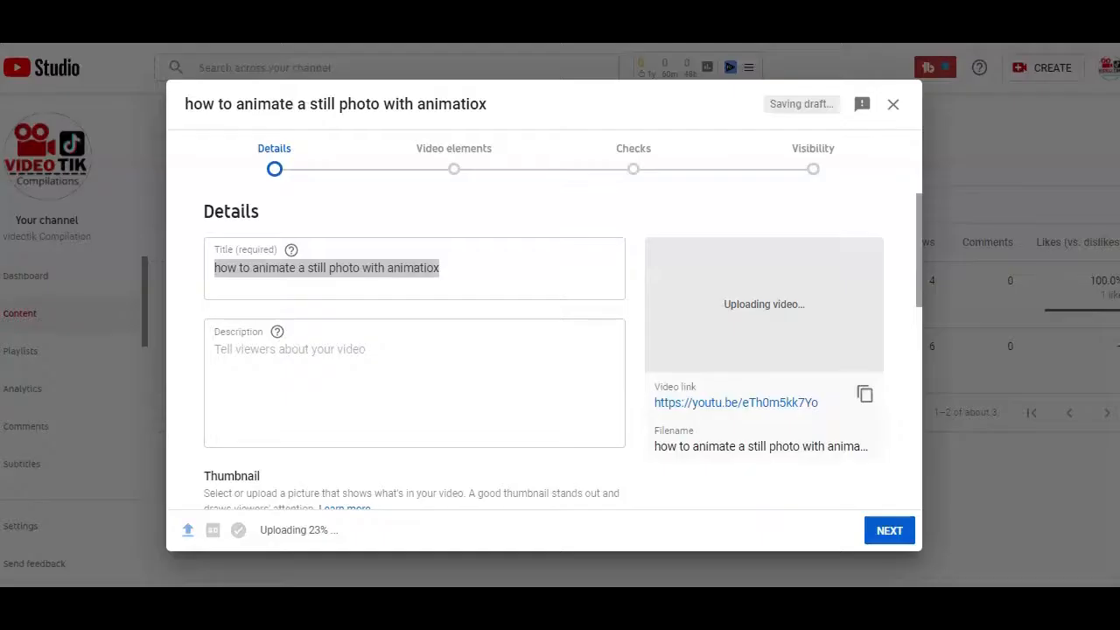
{"action": "mouse_move", "coordinate": [612, 371]}
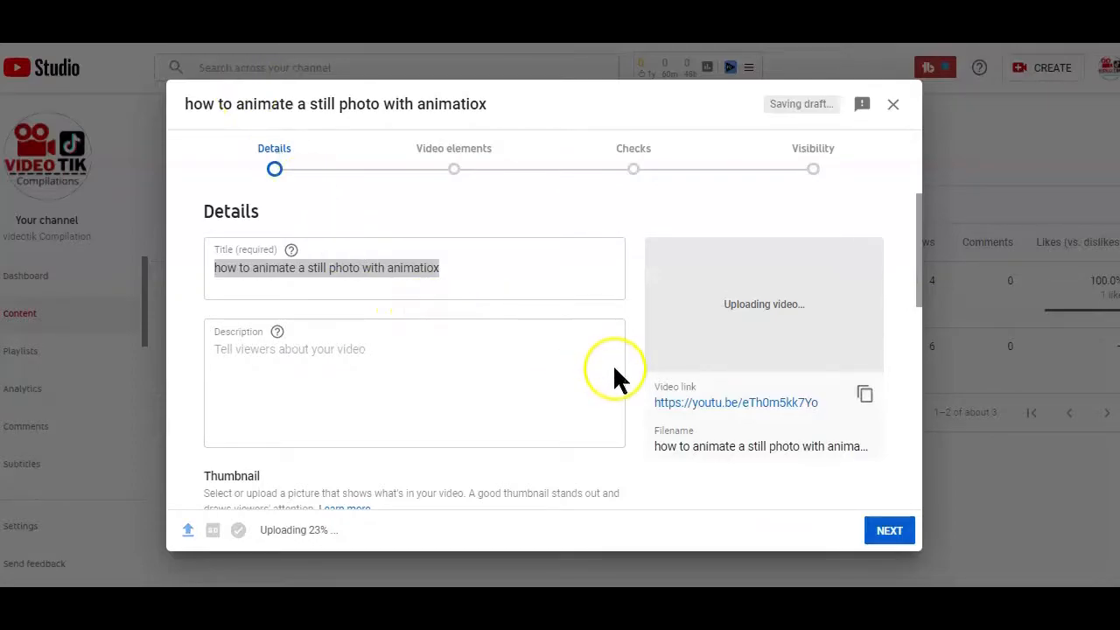
{"action": "mouse_move", "coordinate": [906, 333]}
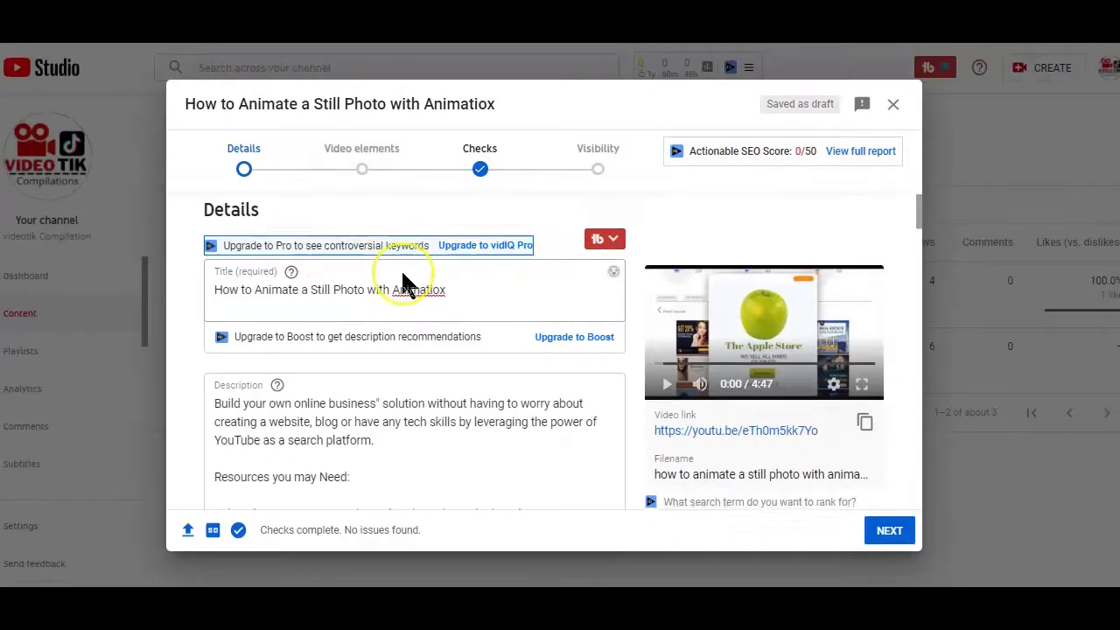
{"action": "scroll", "scroll_direction": "down", "scroll_amount": 3}
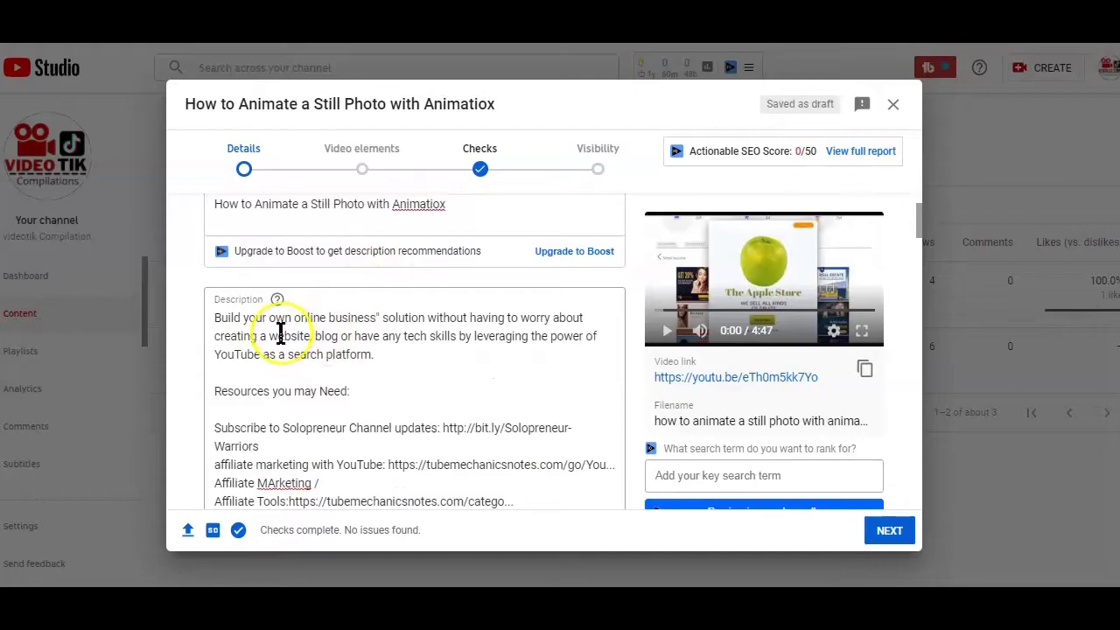
{"action": "left_click", "coordinate": [280, 336]}
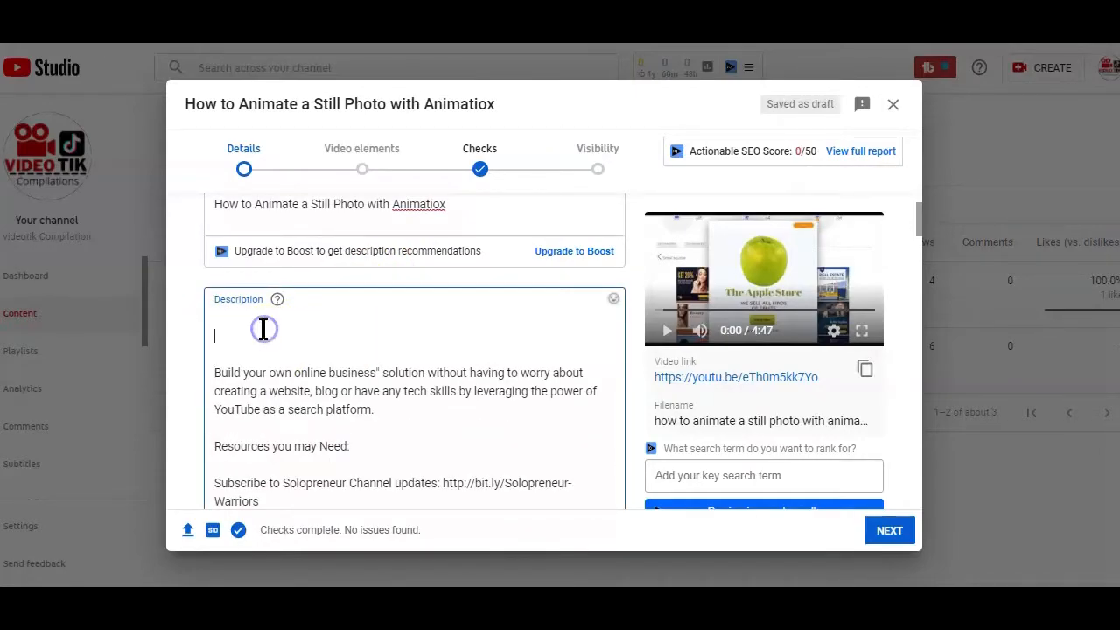
{"action": "type", "text": "What the video is about here"}
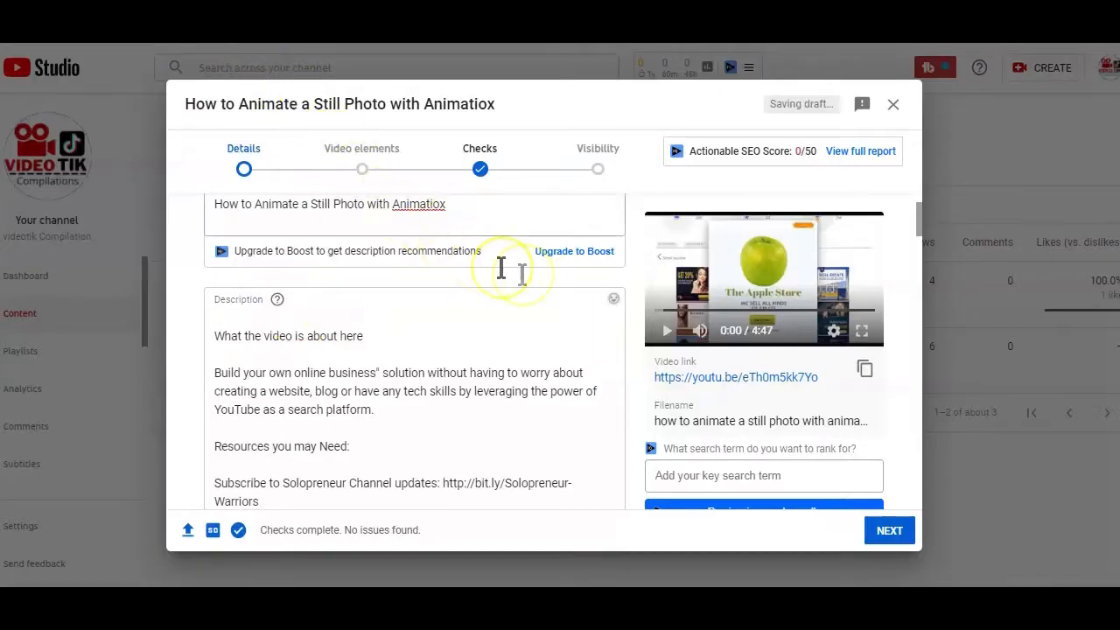
Scroll down to the Thumbnail section of the upload details
{"action": "scroll", "scroll_direction": "down", "scroll_amount": 3}
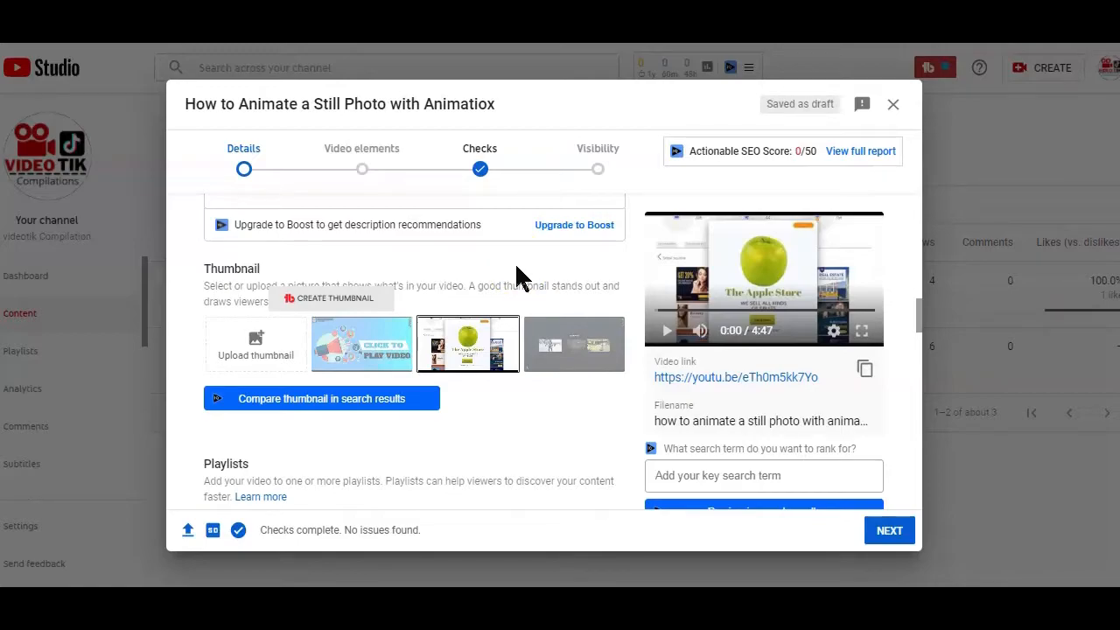
{"action": "mouse_move", "coordinate": [599, 278]}
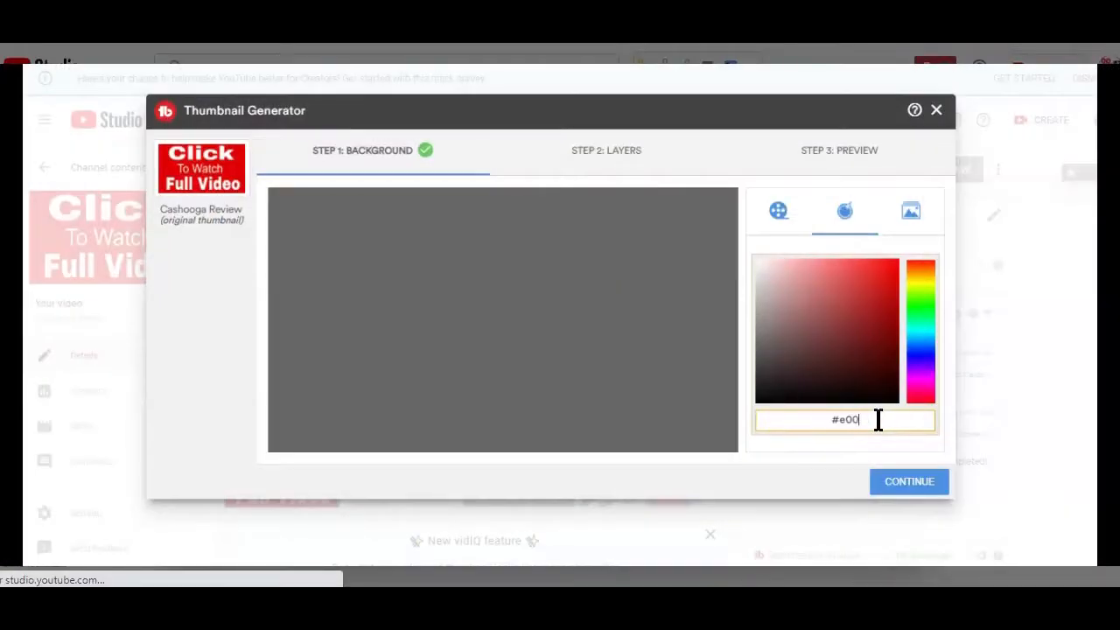
Accept the red background, add the man and YouTube logo artwork, and a coloured 'Click' text layer
{"action": "left_click", "coordinate": [908, 481]}
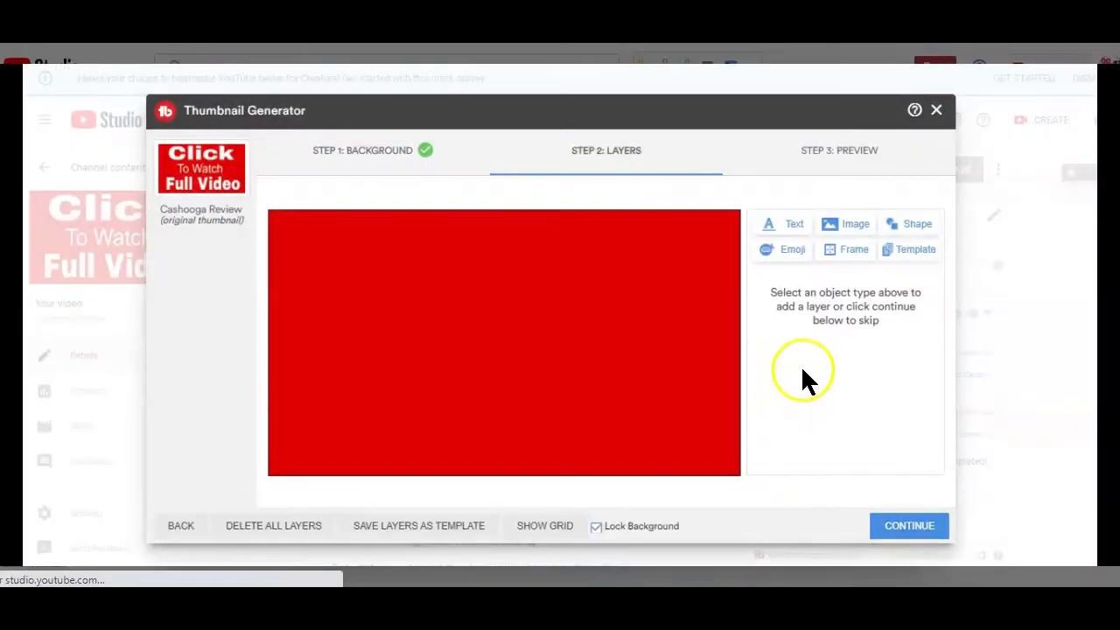
{"action": "left_click", "coordinate": [844, 224]}
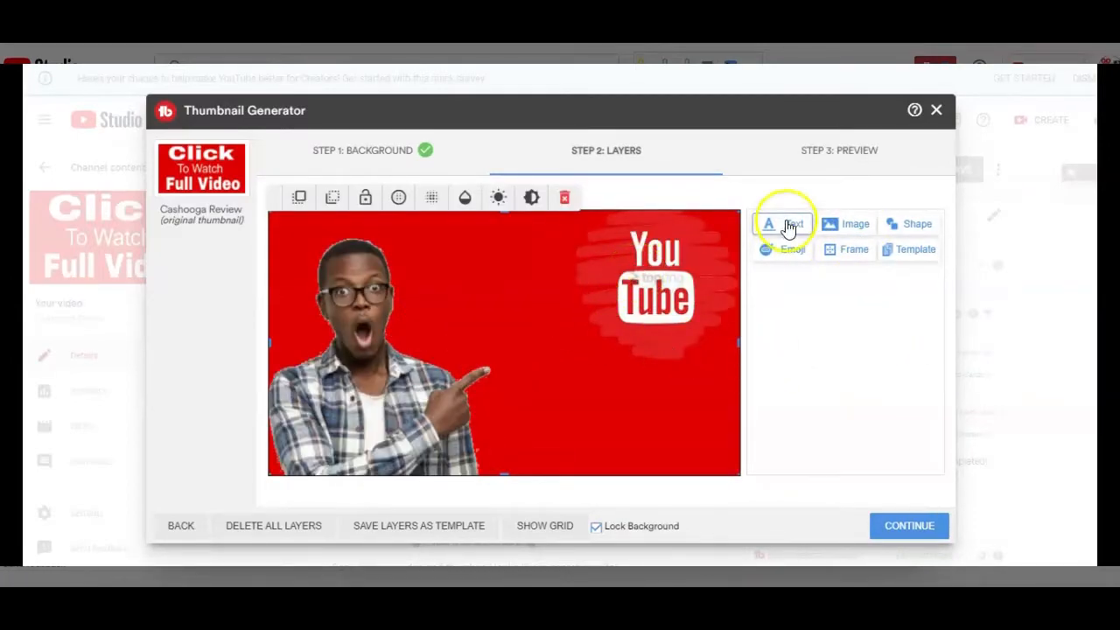
{"action": "left_click", "coordinate": [784, 224]}
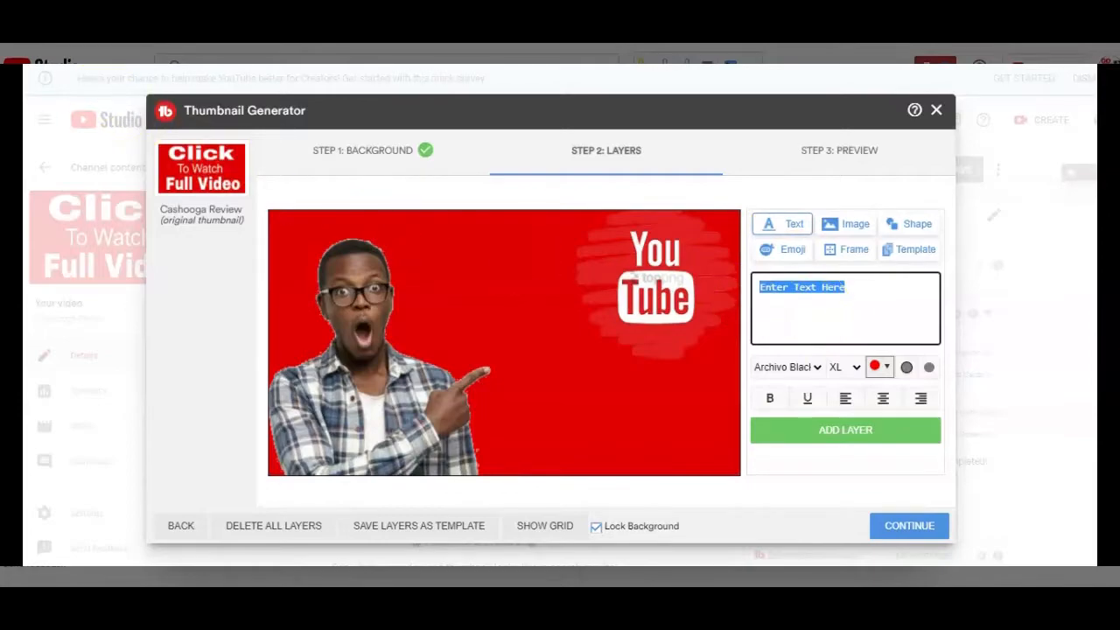
{"action": "type", "text": "Click"}
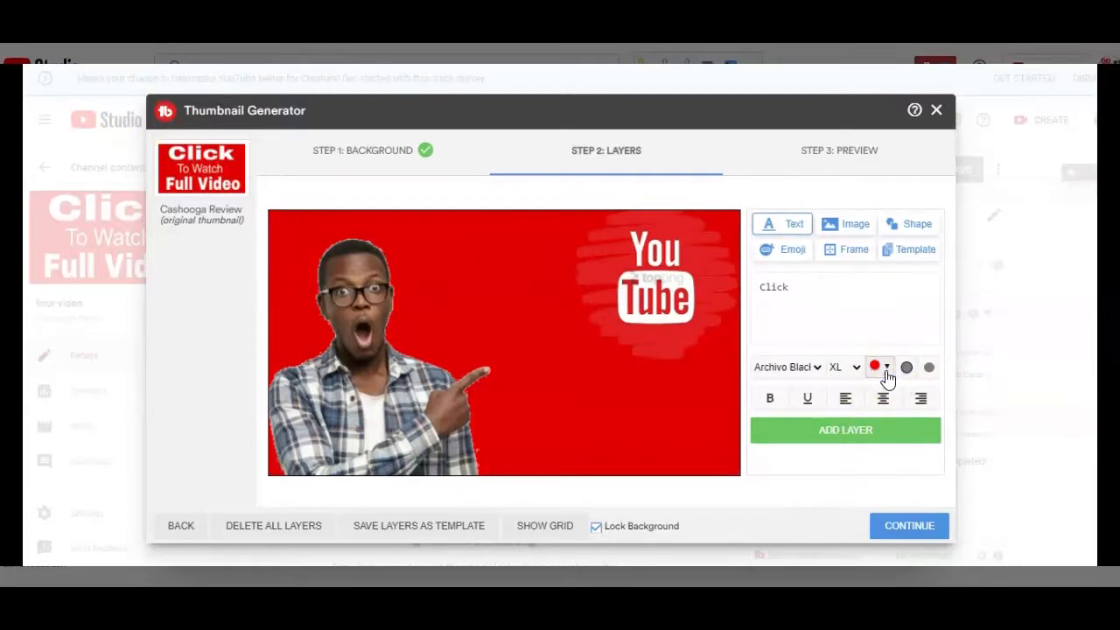
{"action": "left_click", "coordinate": [875, 368]}
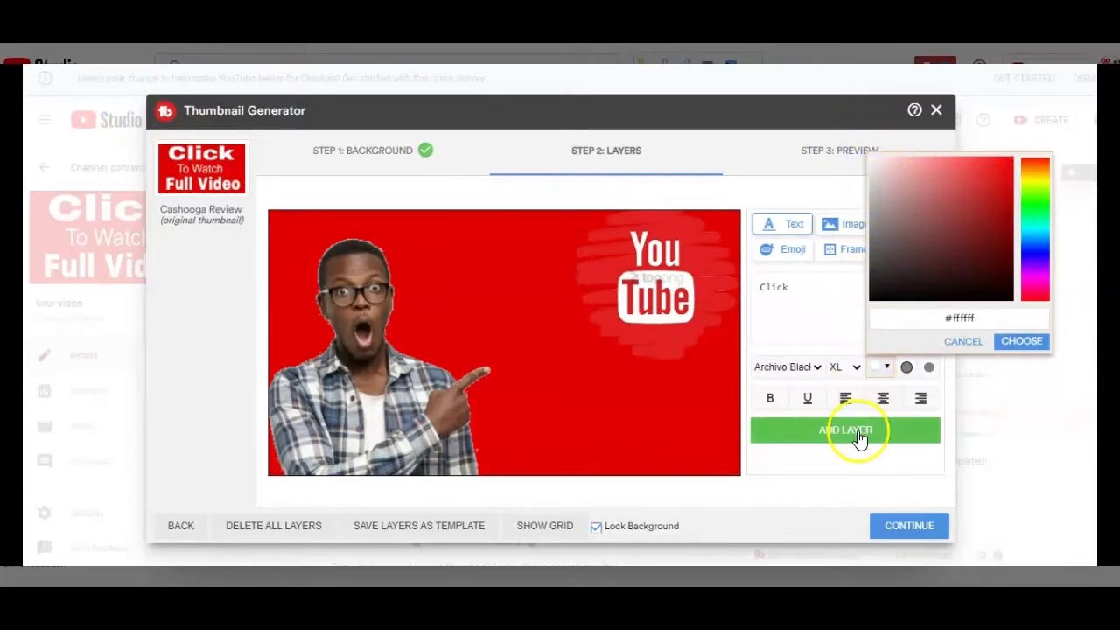
{"action": "left_click", "coordinate": [846, 431]}
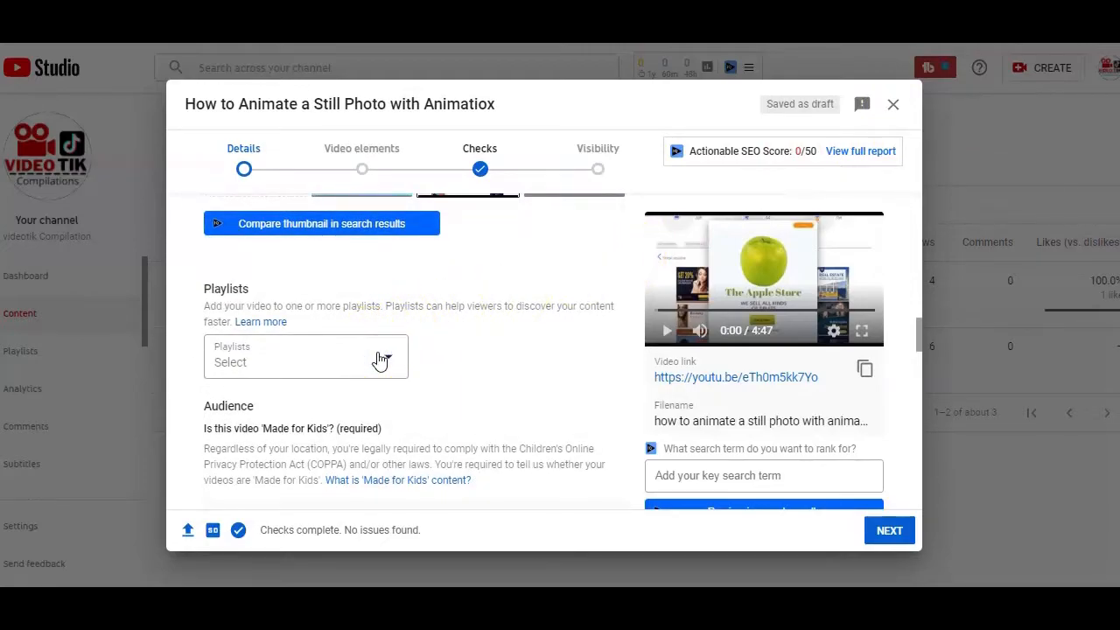
Cancel the new playlist form and scroll to the Audience section
{"action": "left_click", "coordinate": [305, 357]}
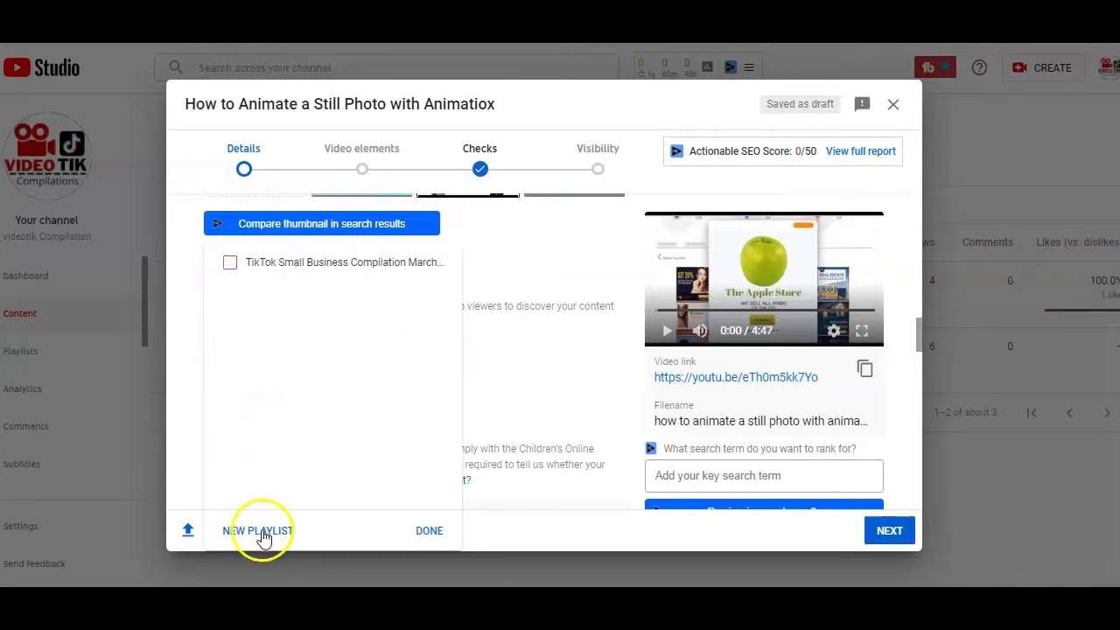
{"action": "left_click", "coordinate": [262, 531]}
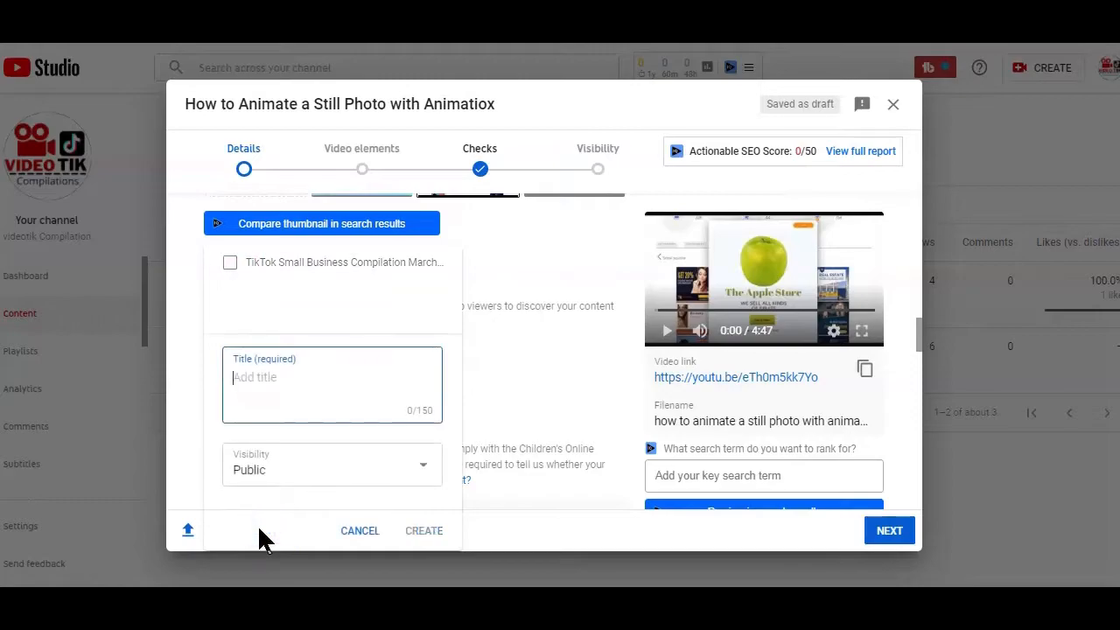
{"action": "mouse_move", "coordinate": [191, 63]}
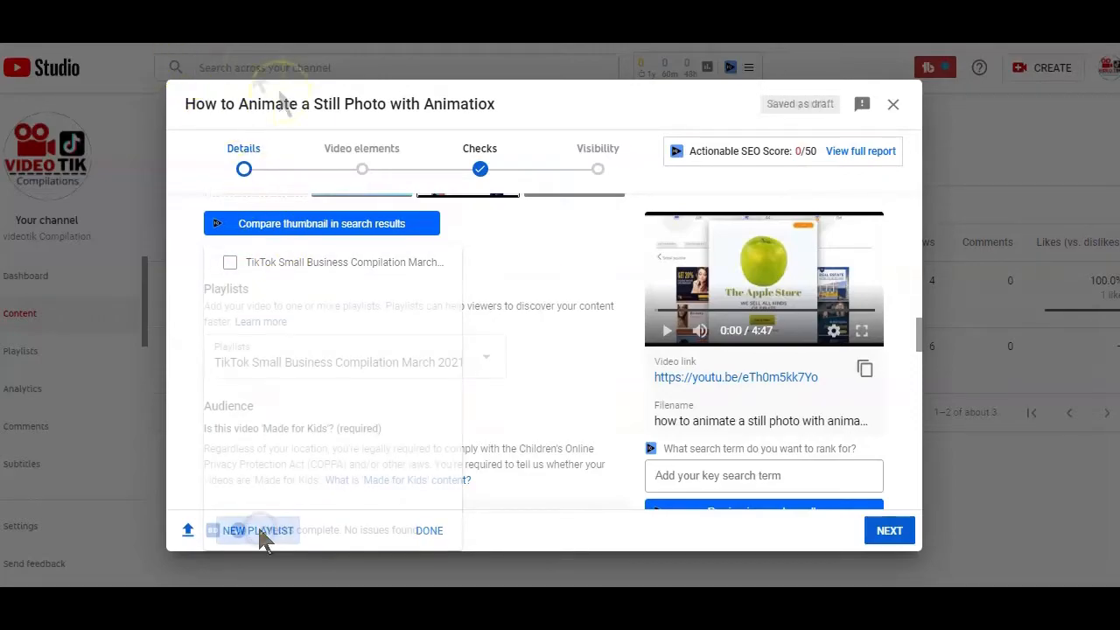
{"action": "scroll", "scroll_direction": "down", "scroll_amount": 3}
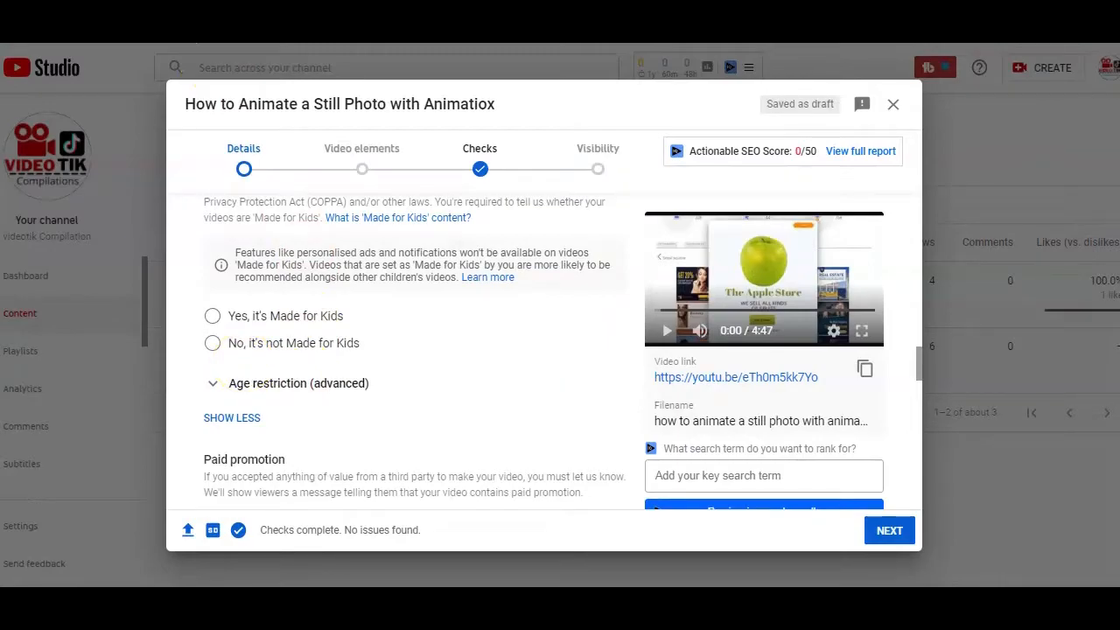
Add the tag 'How to Animate a Still Photo' in the Tags box
{"action": "scroll", "scroll_direction": "down", "scroll_amount": 3}
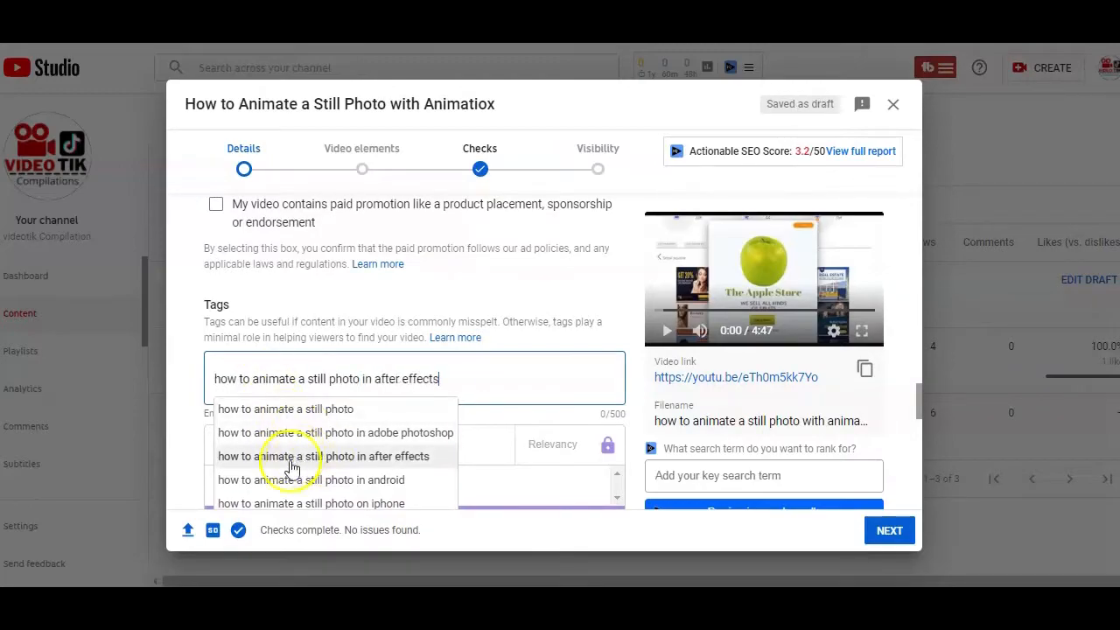
{"action": "type", "text": "How to Animate a Still P"}
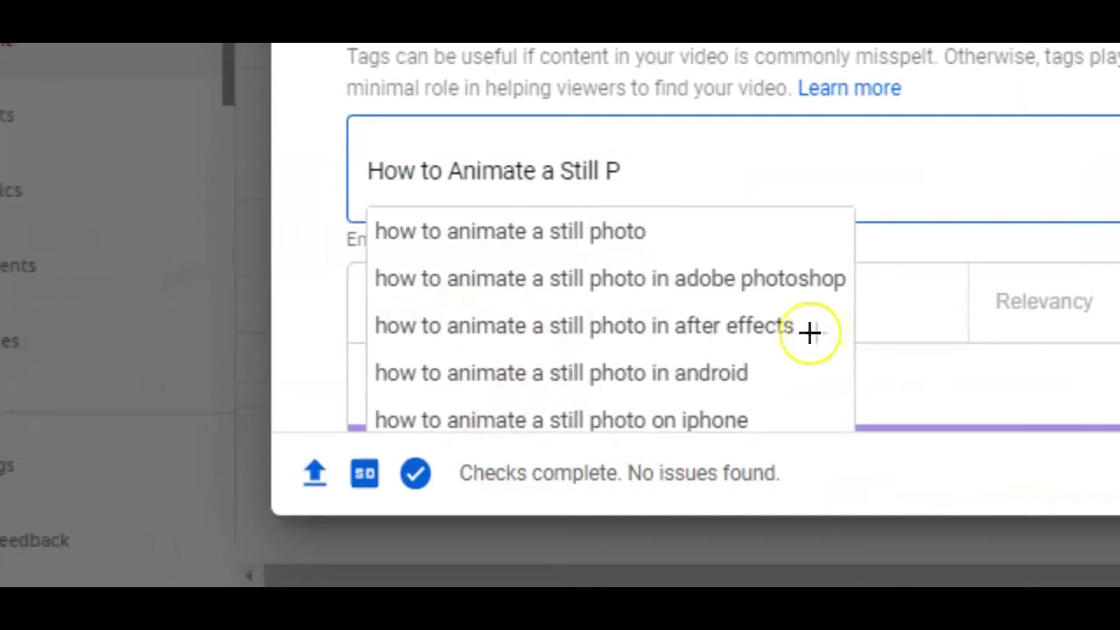
{"action": "mouse_move", "coordinate": [651, 448]}
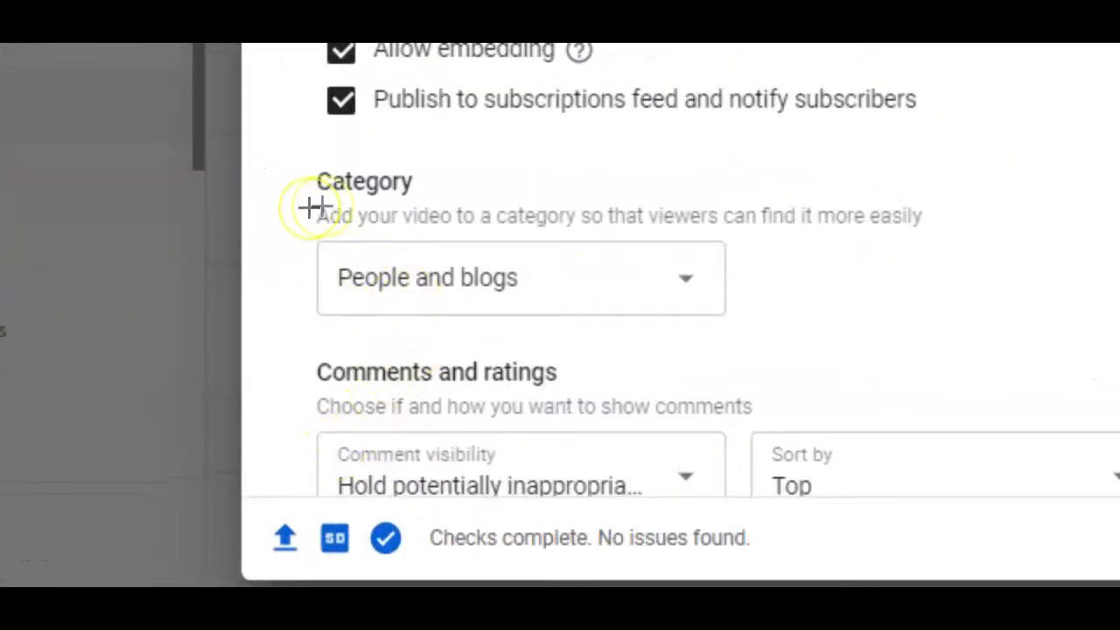
{"action": "mouse_move", "coordinate": [511, 381]}
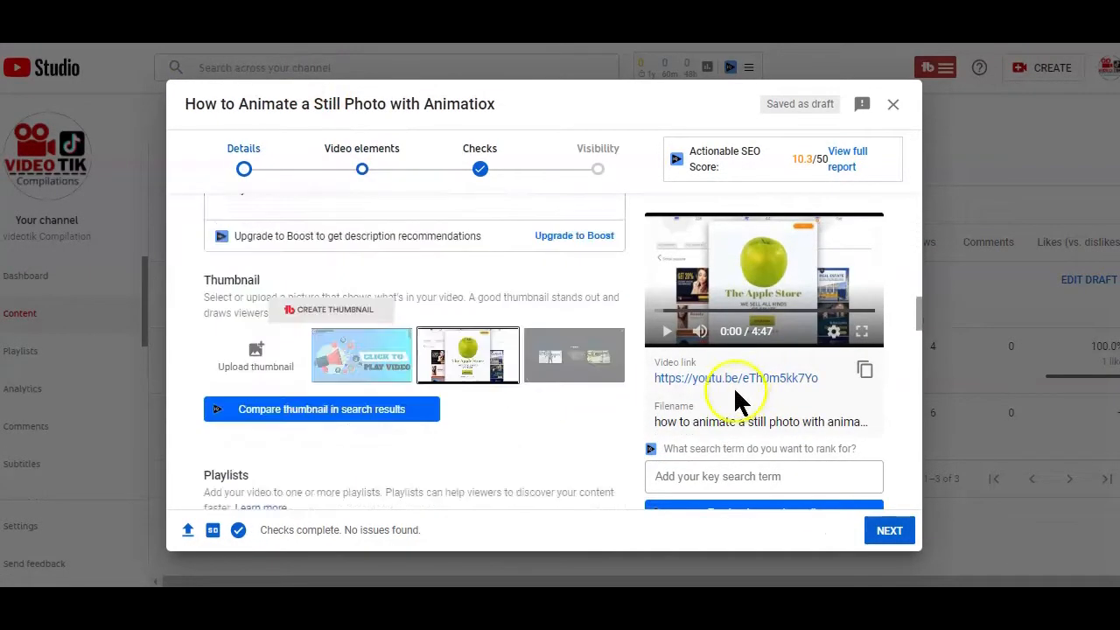
{"action": "scroll", "scroll_direction": "down", "scroll_amount": 3}
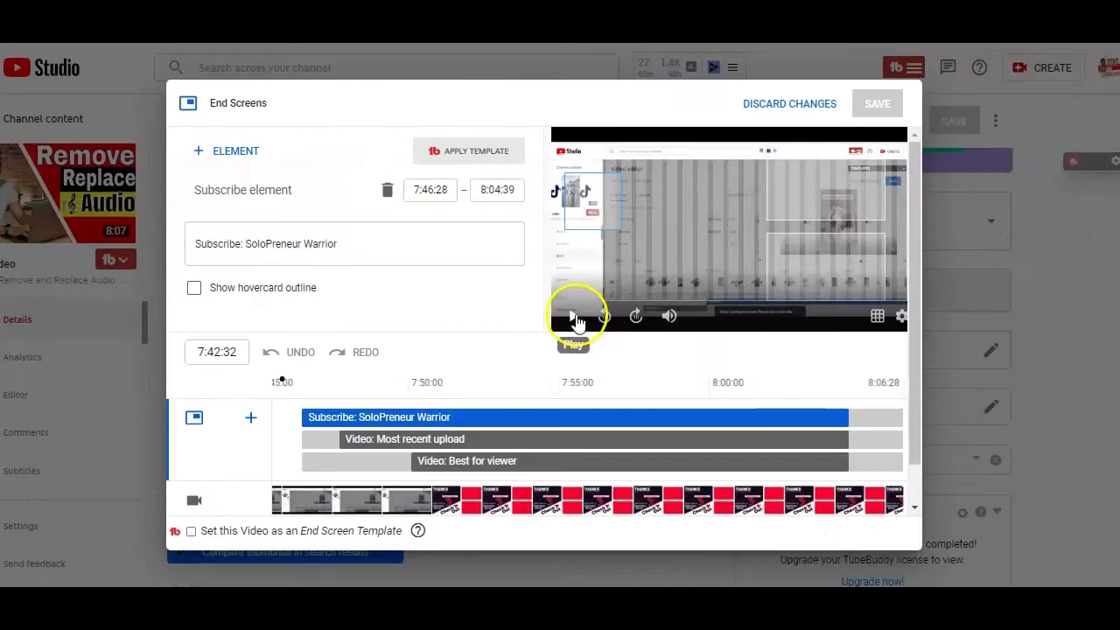
Play the end screen preview showing the Thanks for watching graphic, then pause it
{"action": "left_click", "coordinate": [572, 315]}
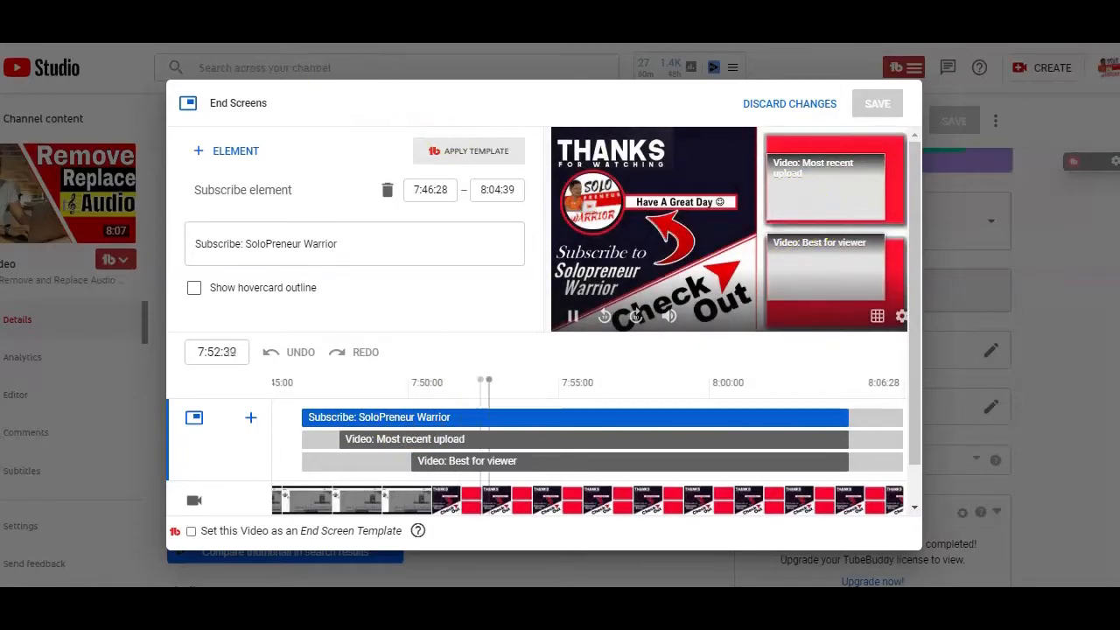
{"action": "left_click", "coordinate": [574, 317]}
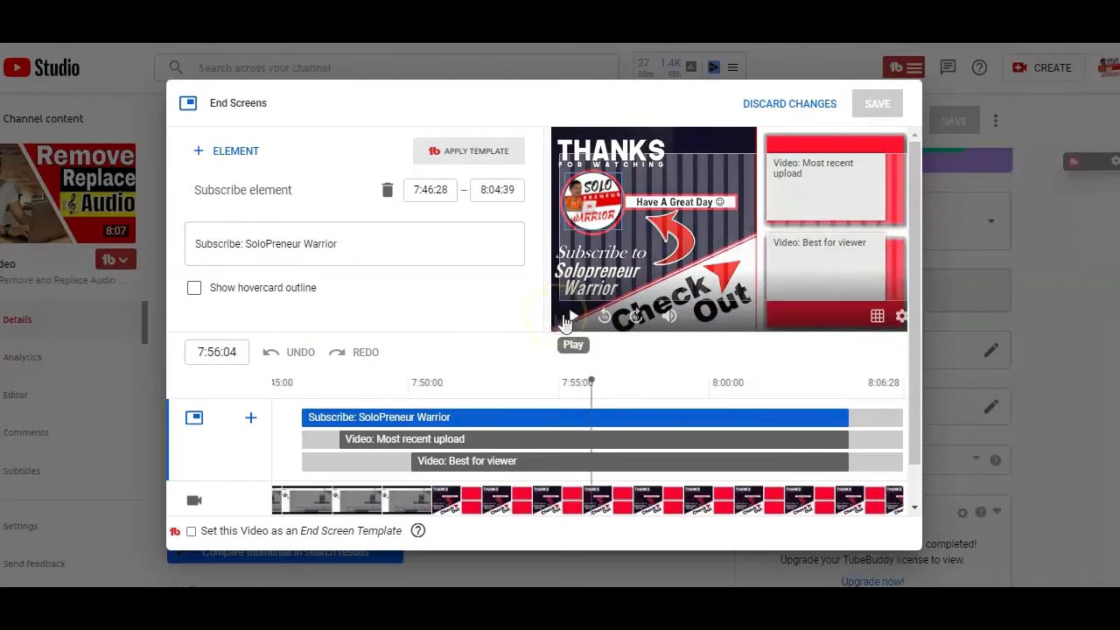
{"action": "mouse_move", "coordinate": [455, 336]}
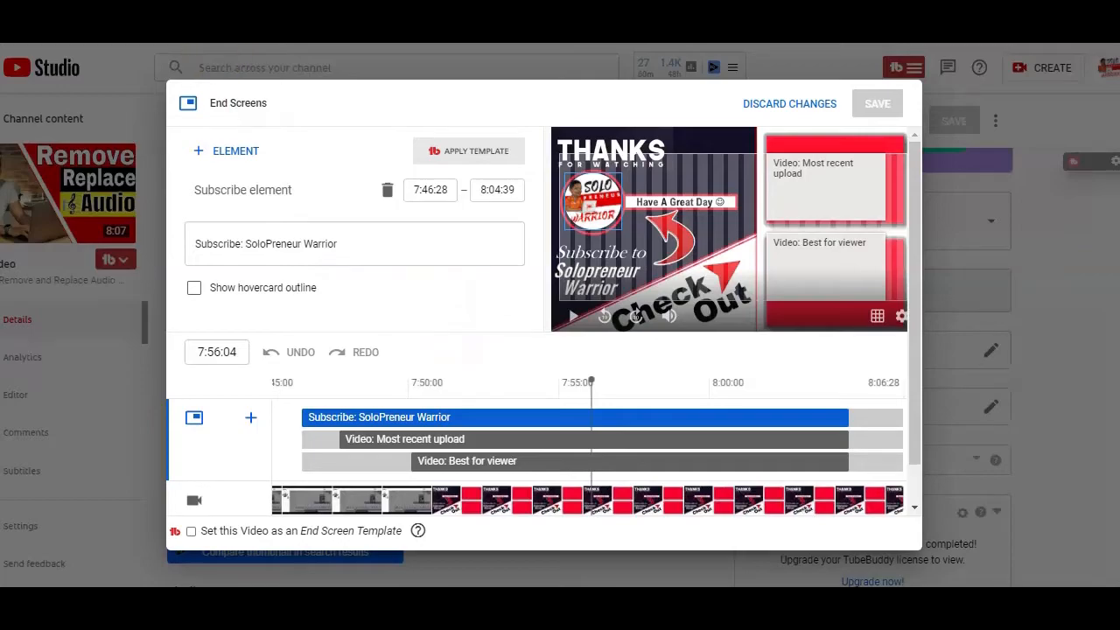
{"action": "mouse_move", "coordinate": [797, 206]}
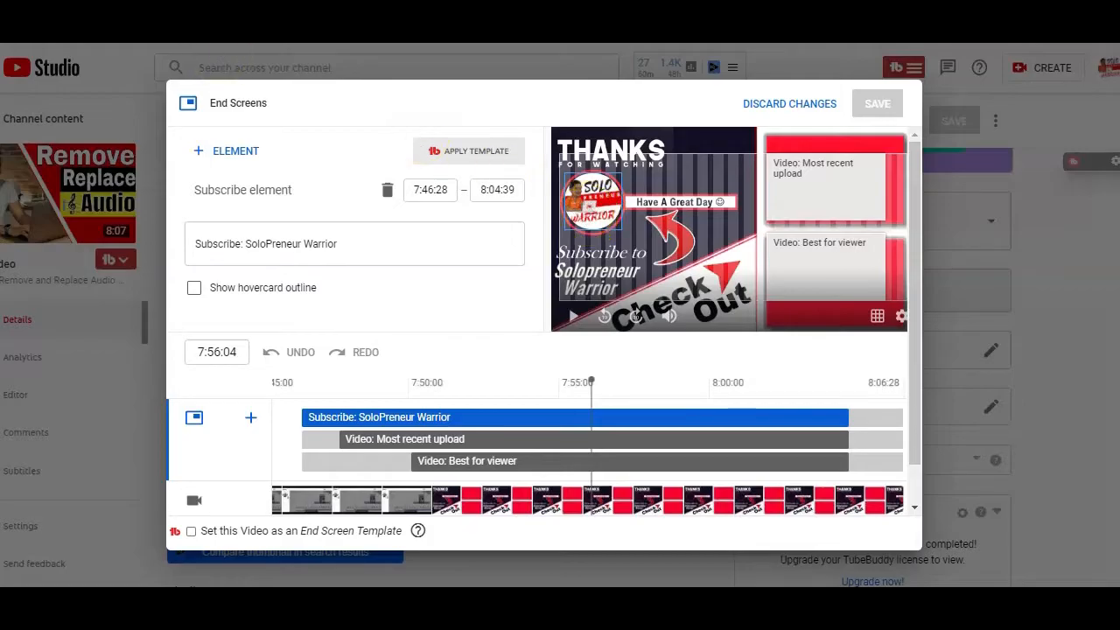
{"action": "mouse_move", "coordinate": [696, 254]}
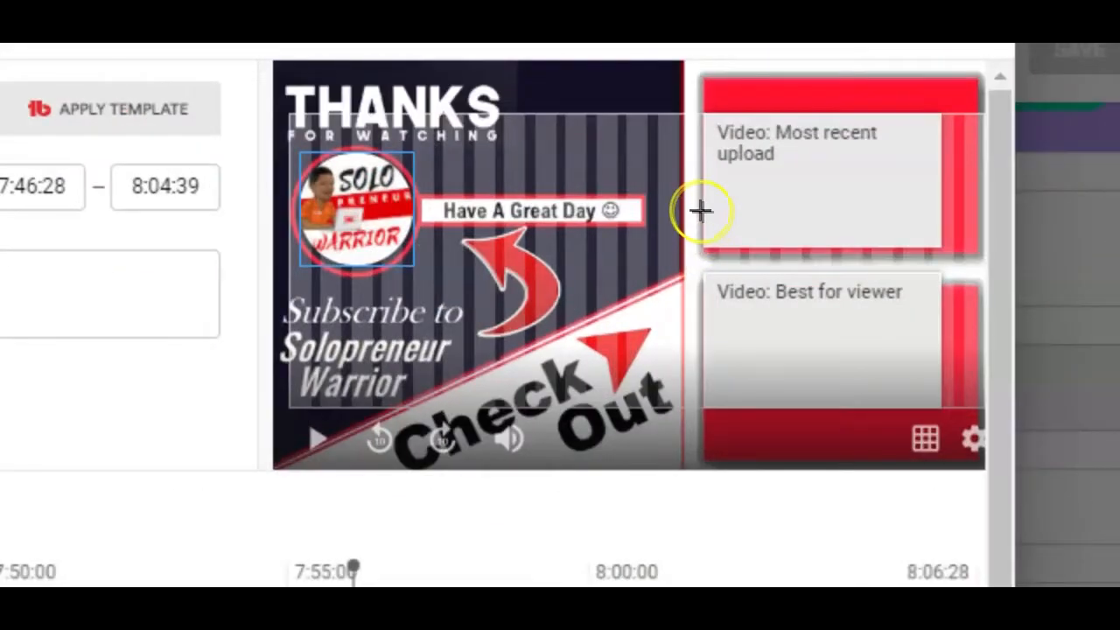
{"action": "mouse_move", "coordinate": [837, 331]}
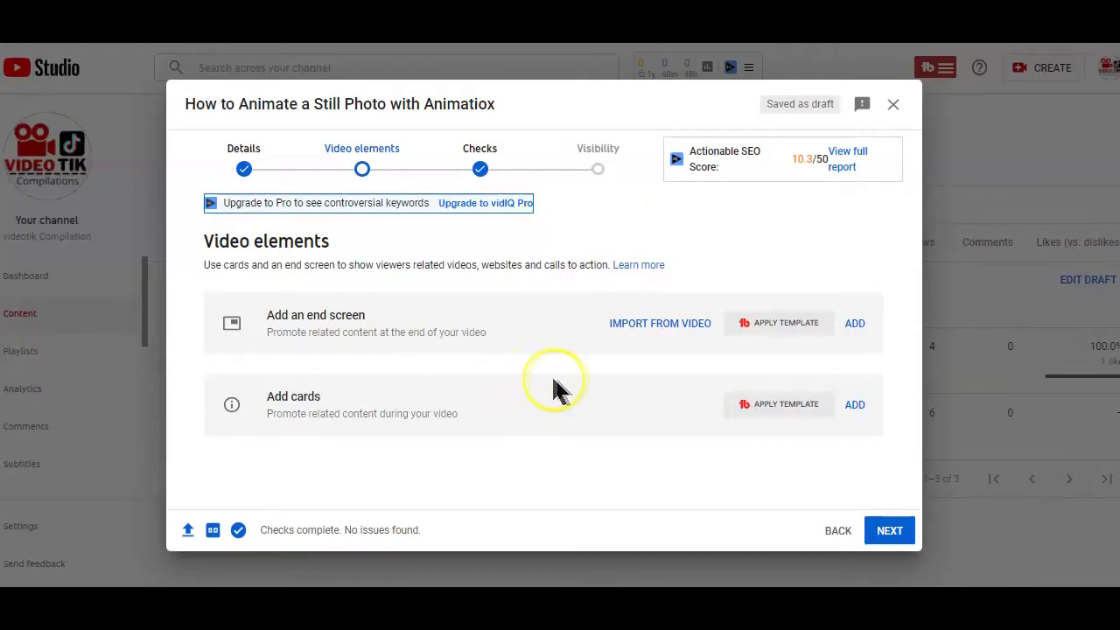
{"action": "mouse_move", "coordinate": [578, 392]}
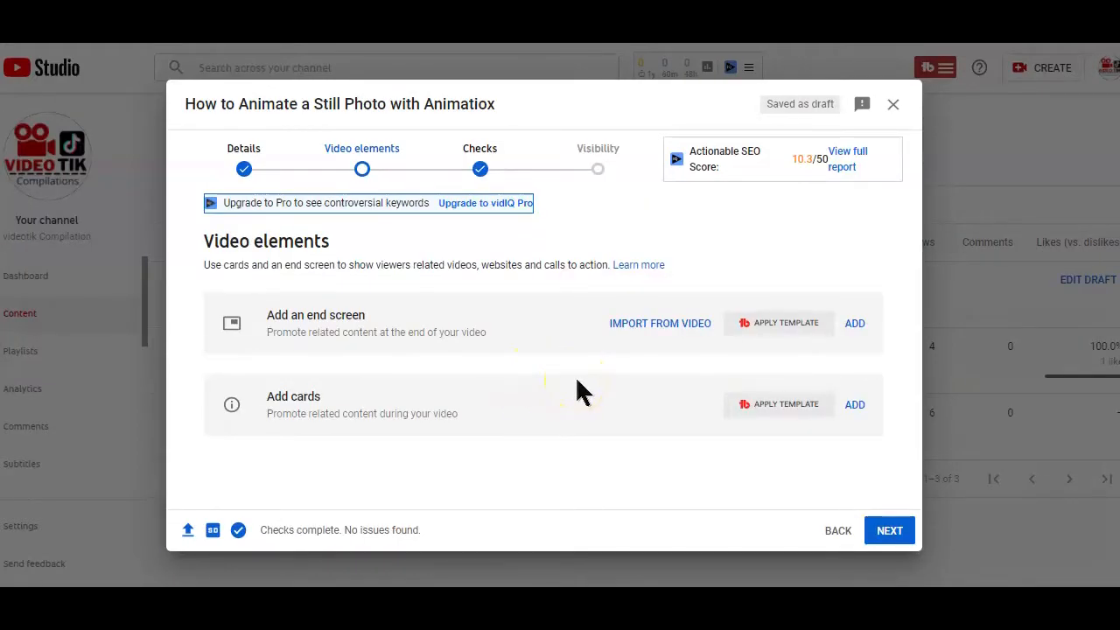
Start adding cards, suggesting the TikTok Small Business Compilation March 2021 video
{"action": "left_click", "coordinate": [854, 402]}
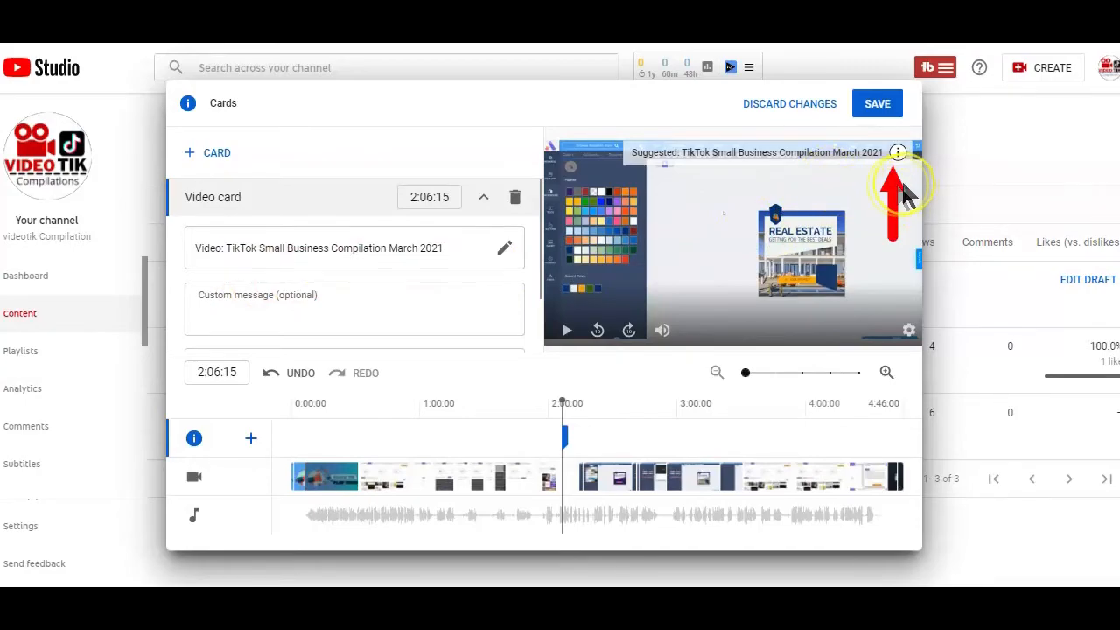
{"action": "mouse_move", "coordinate": [908, 207]}
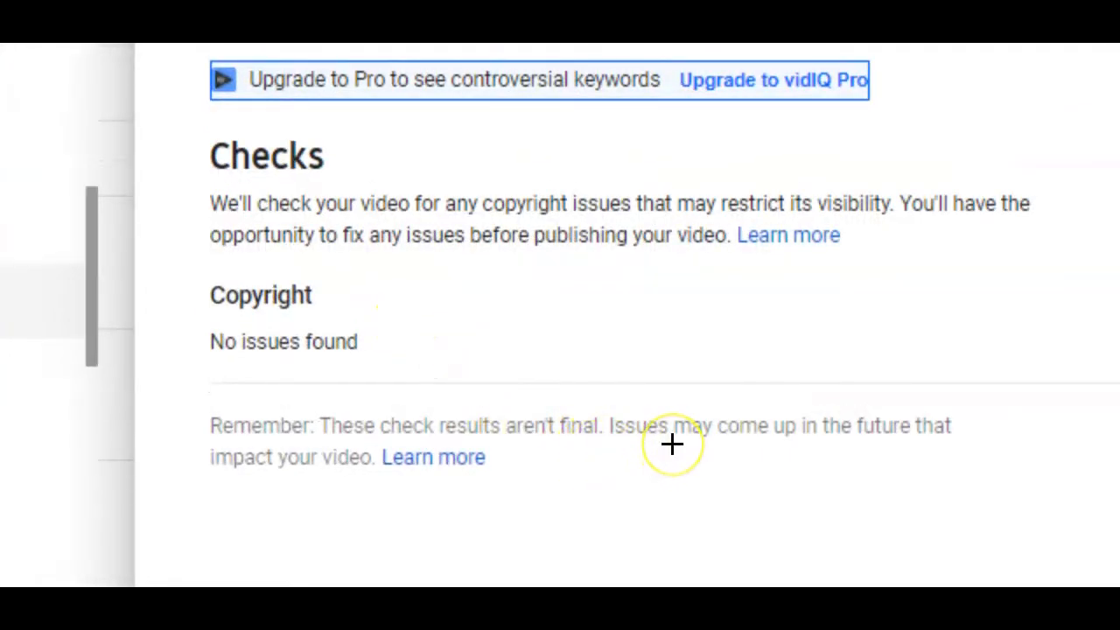
{"action": "mouse_move", "coordinate": [182, 56]}
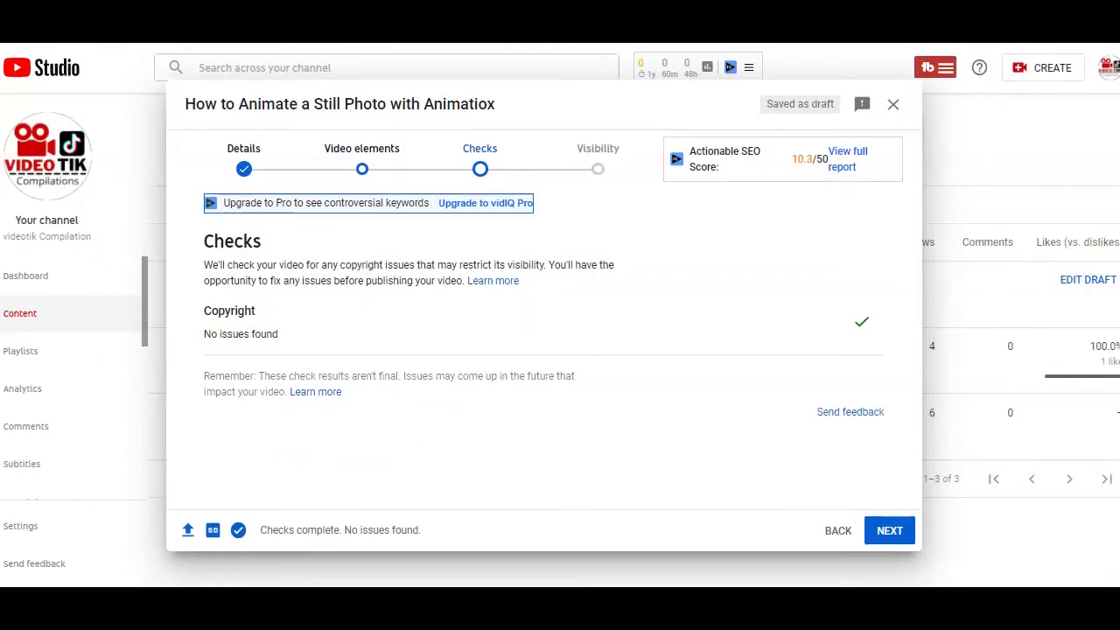
{"action": "mouse_move", "coordinate": [220, 61]}
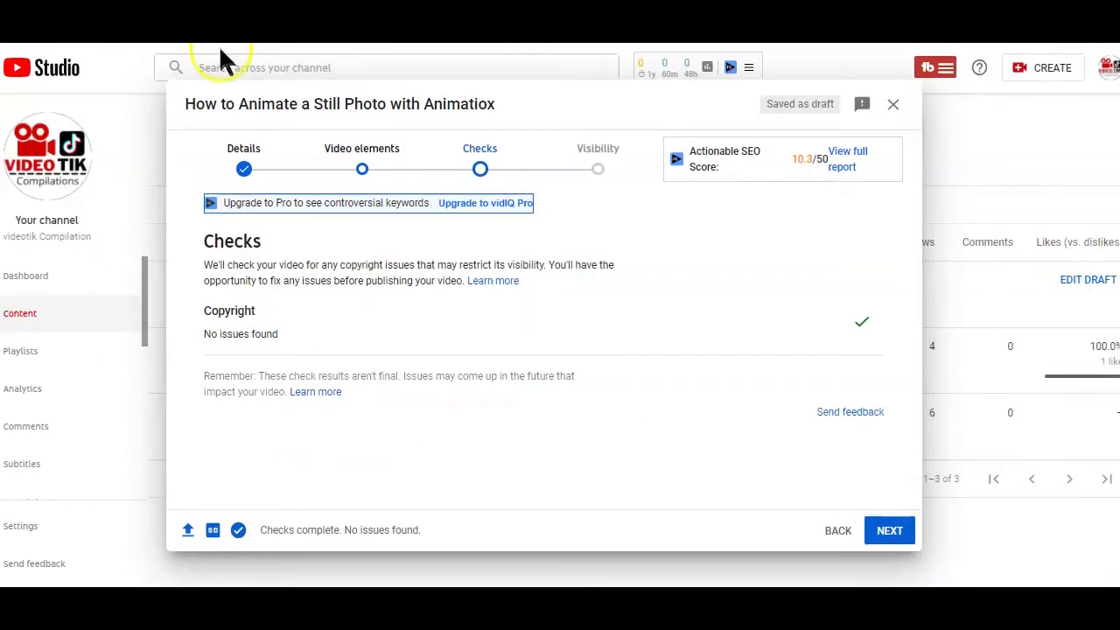
{"action": "mouse_move", "coordinate": [540, 378]}
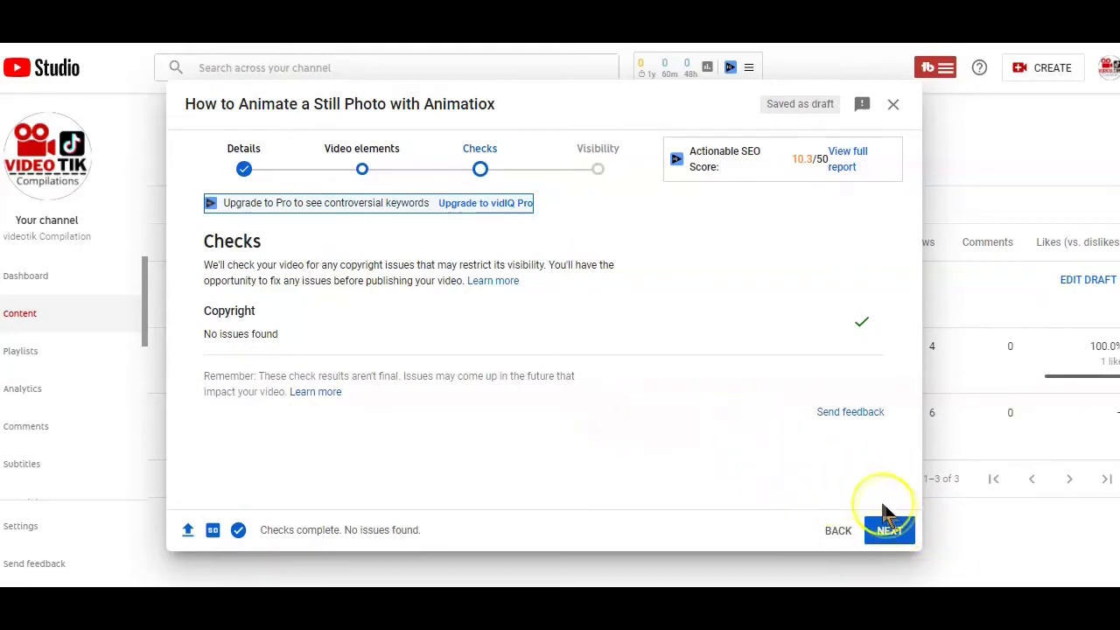
Advance to Visibility and view the Private, Unlisted, Public and Schedule options
{"action": "left_click", "coordinate": [889, 530]}
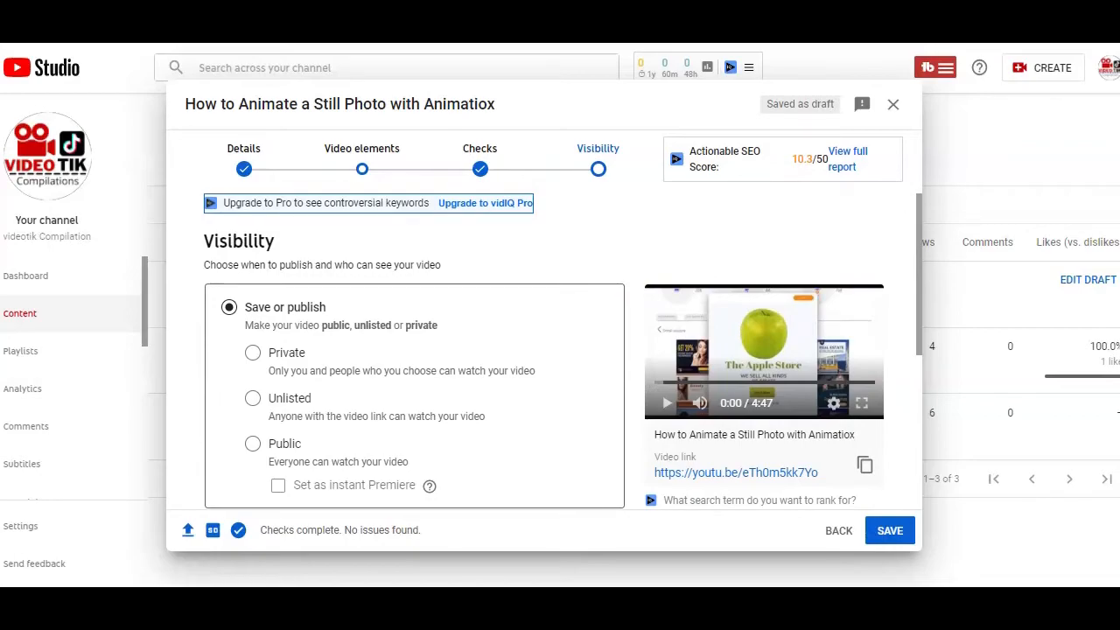
{"action": "scroll", "scroll_direction": "down", "scroll_amount": 3}
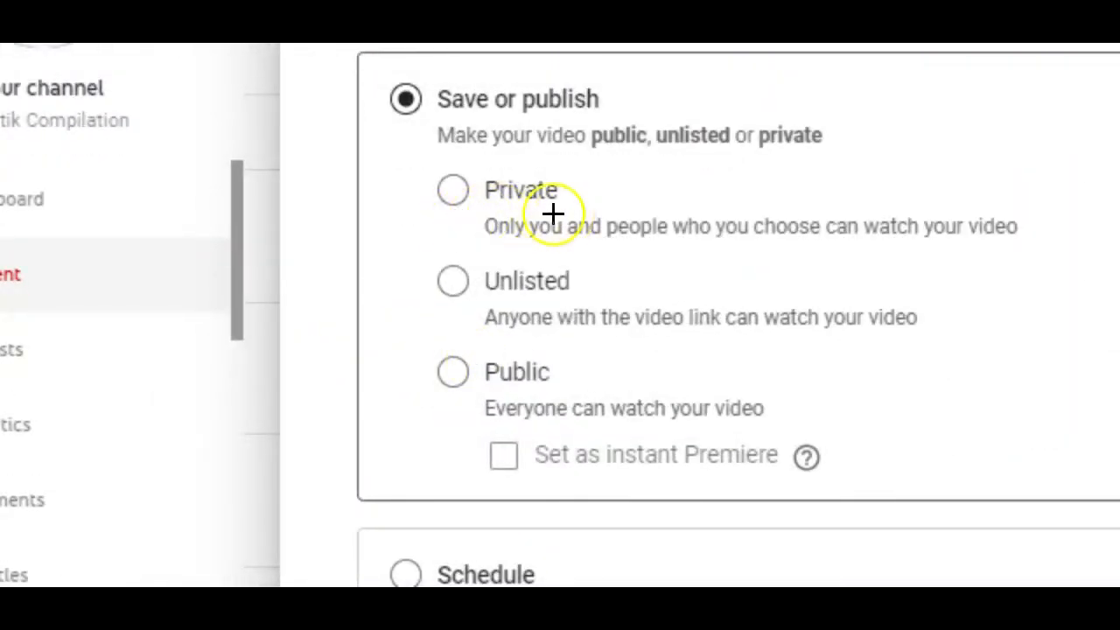
{"action": "mouse_move", "coordinate": [575, 402]}
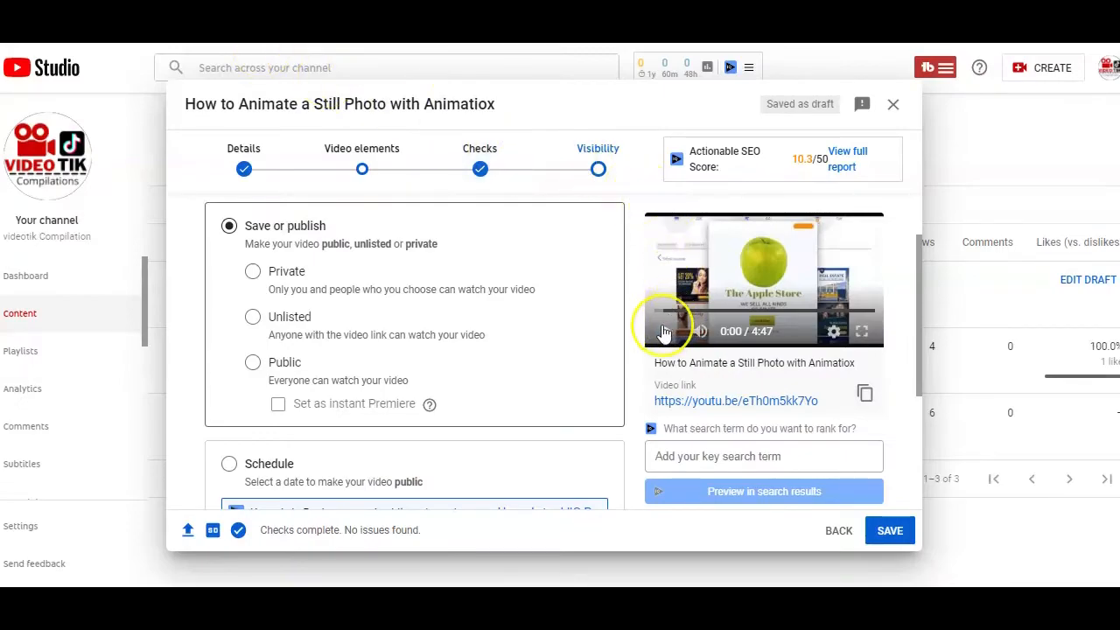
{"action": "mouse_move", "coordinate": [665, 330]}
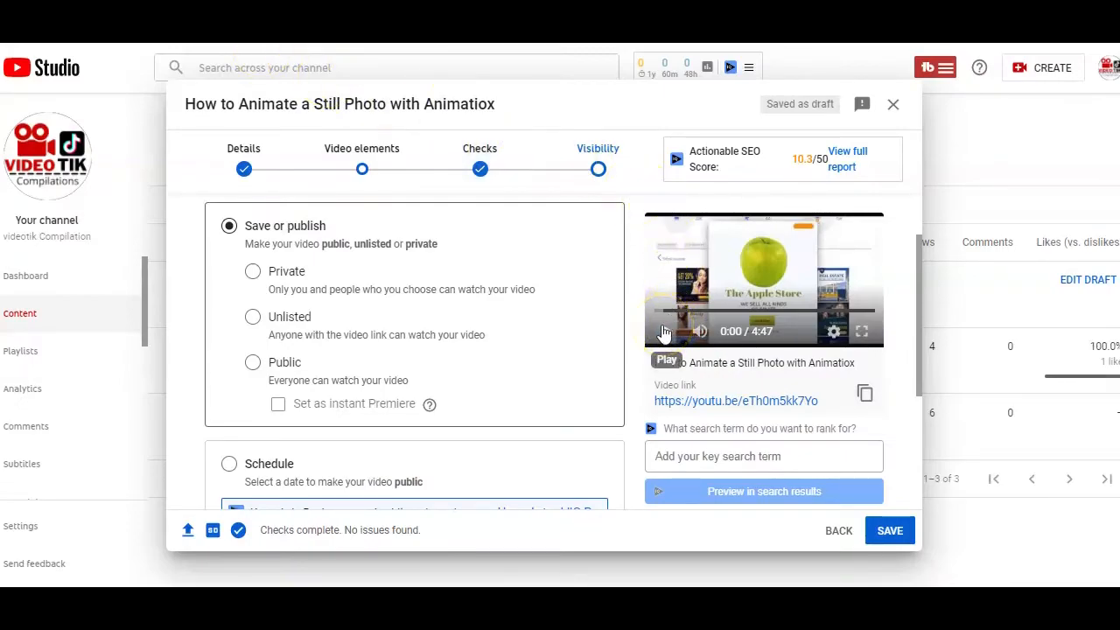